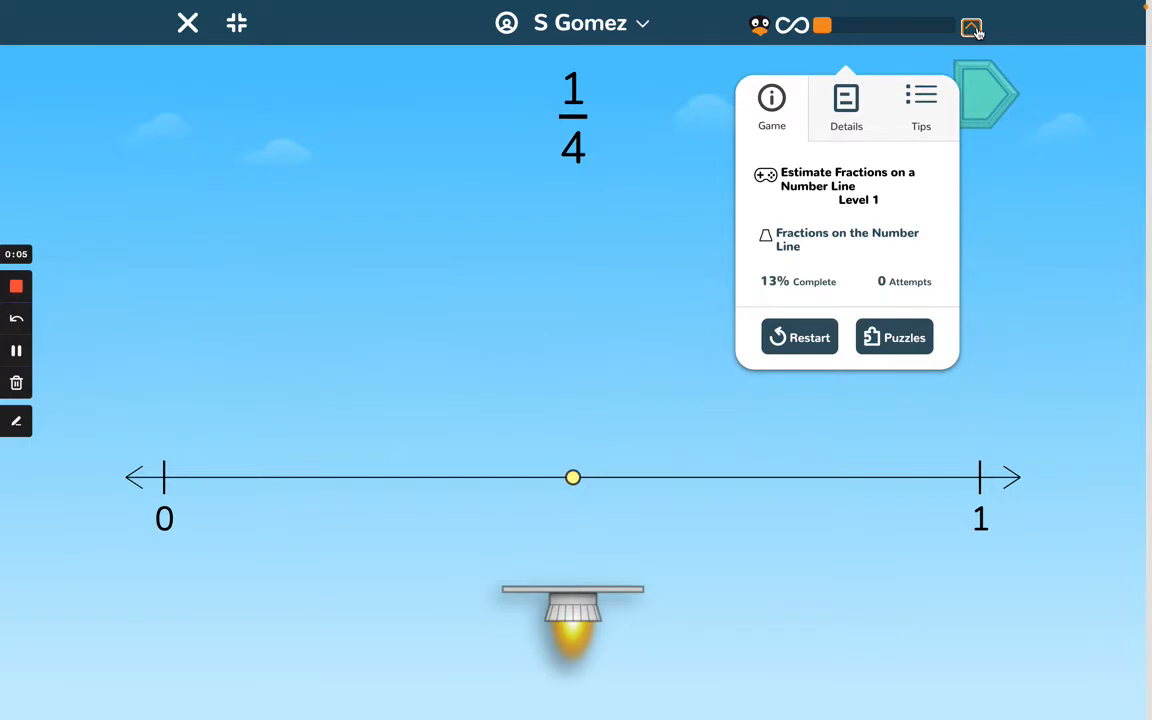
# Step: Dismiss the game details popover to reveal the 1/4 number line puzzle
pyautogui.click(969, 26)
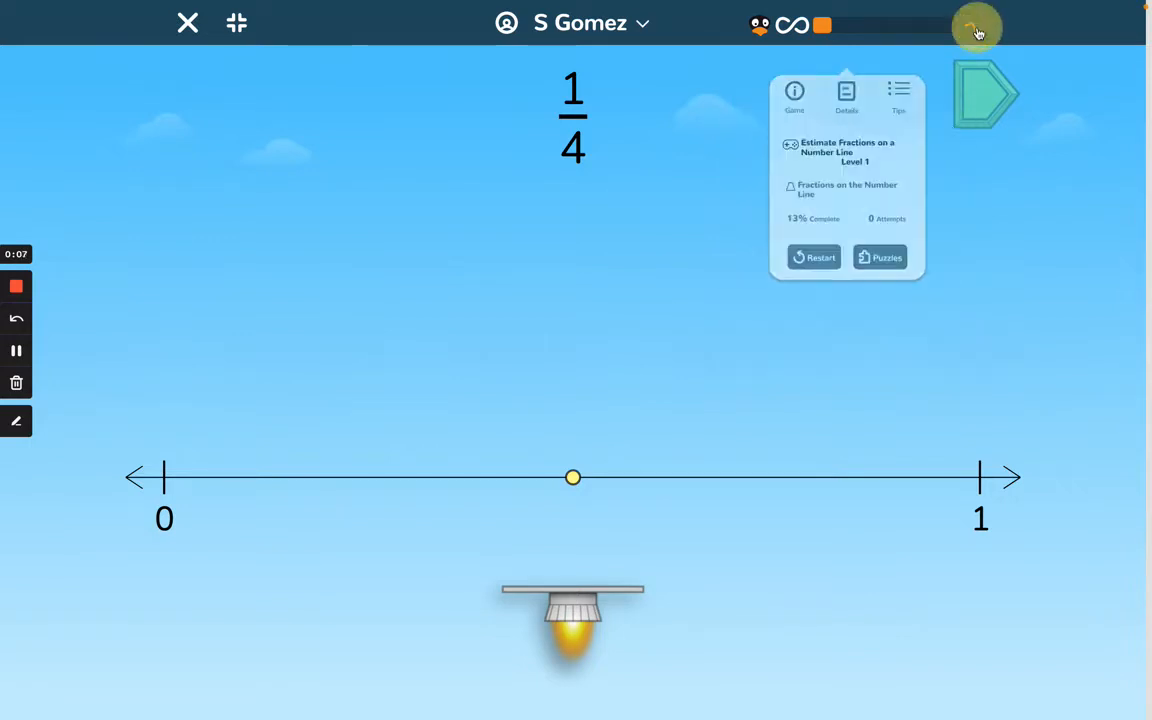
# Step: Place the dot one quarter of the way from 0 to 1 and submit the 1/4 estimate
pyautogui.click(976, 28)
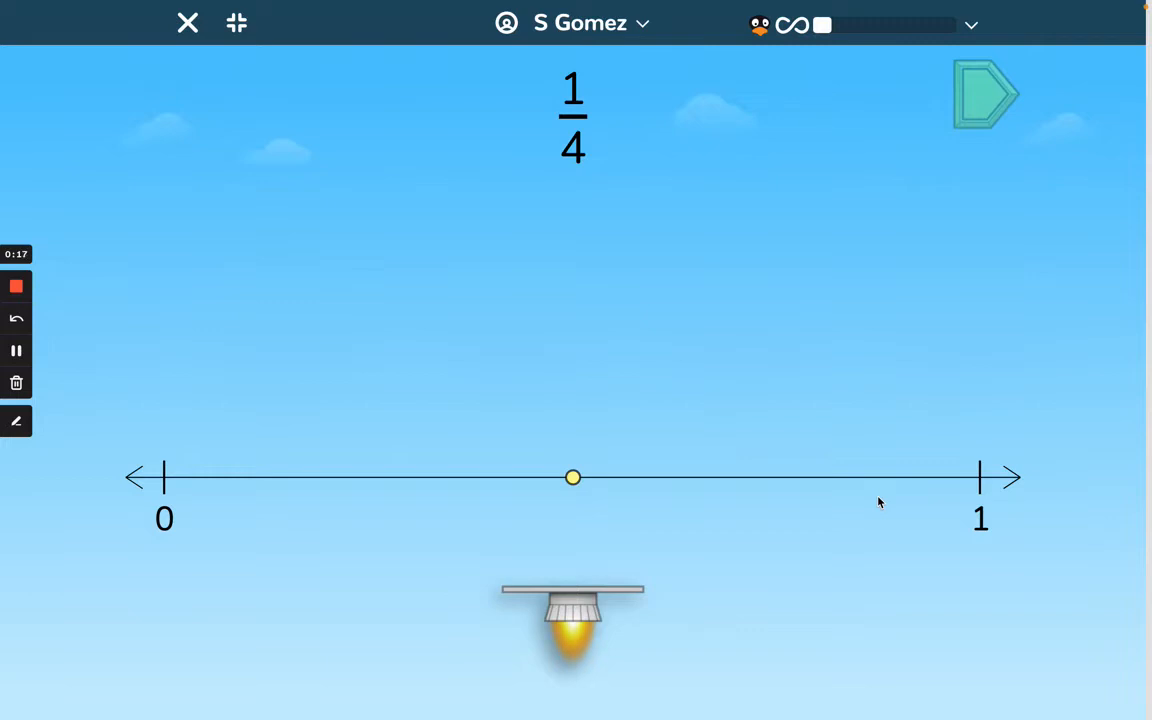
pyautogui.moveTo(665, 169)
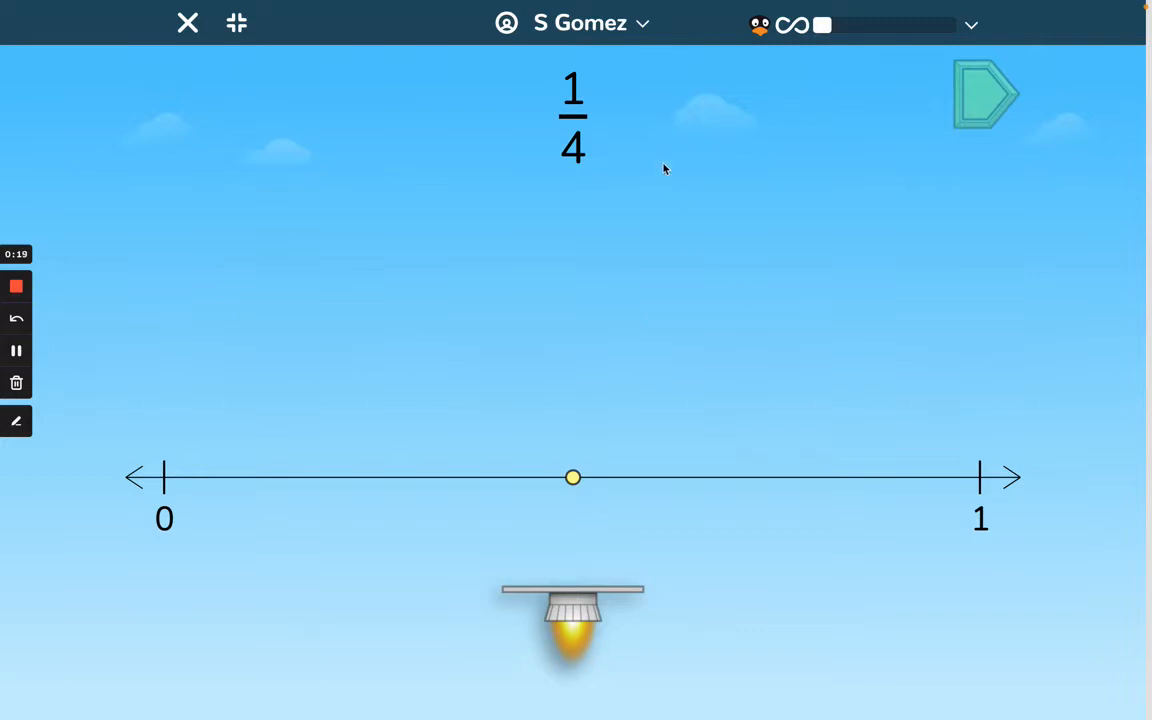
pyautogui.moveTo(591, 155)
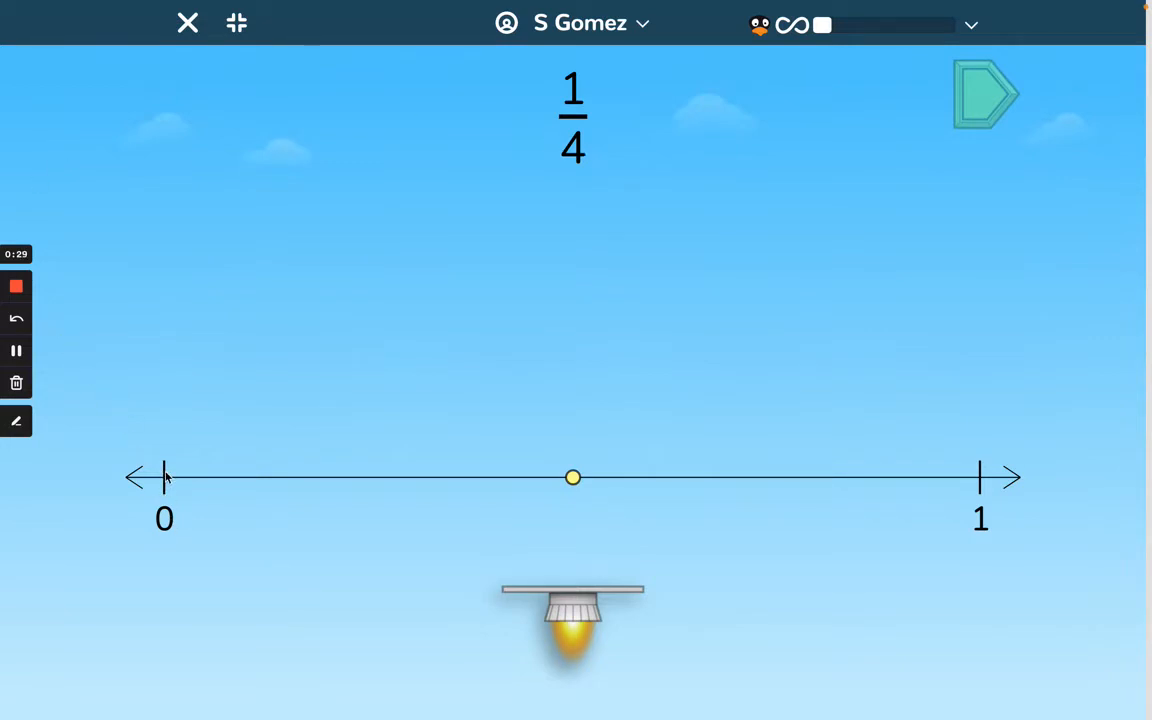
pyautogui.moveTo(968, 498)
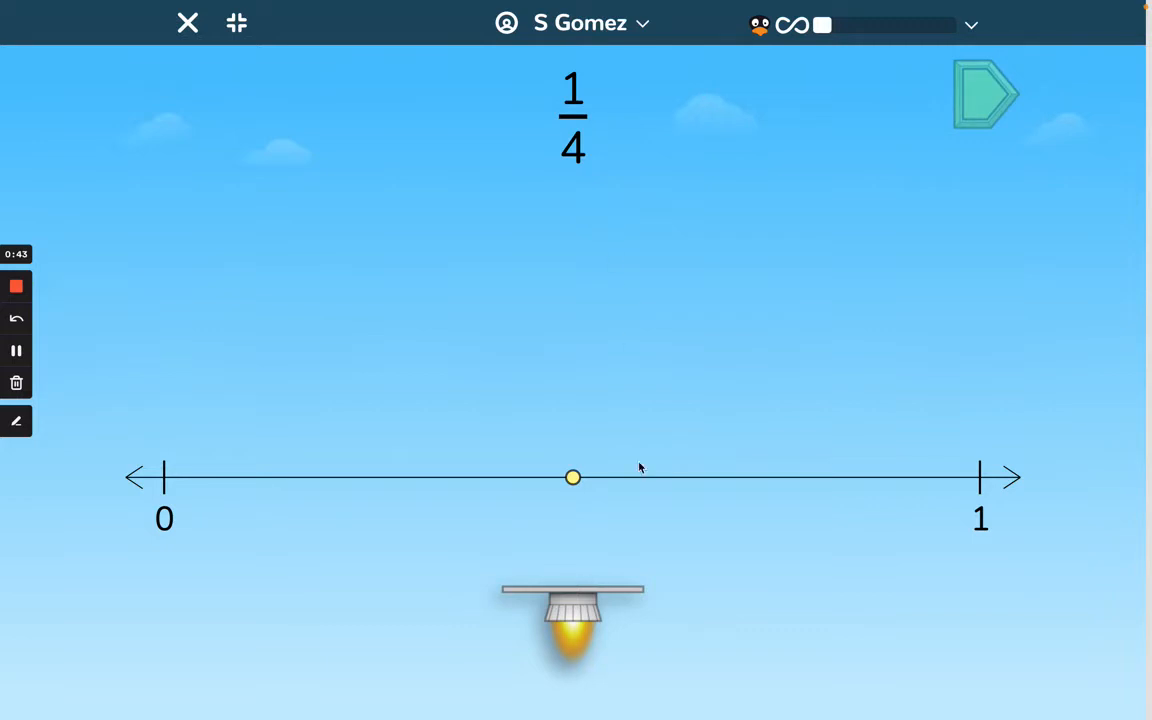
pyautogui.moveTo(574, 402)
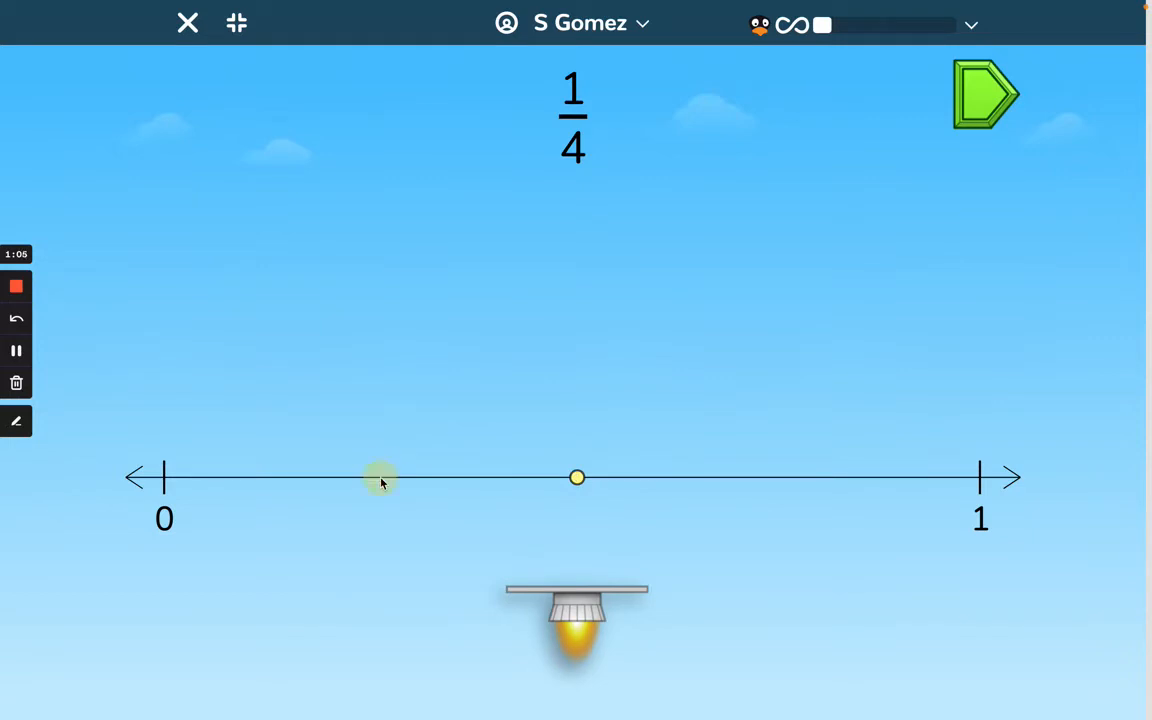
pyautogui.moveTo(577, 477); pyautogui.dragTo(380, 477)
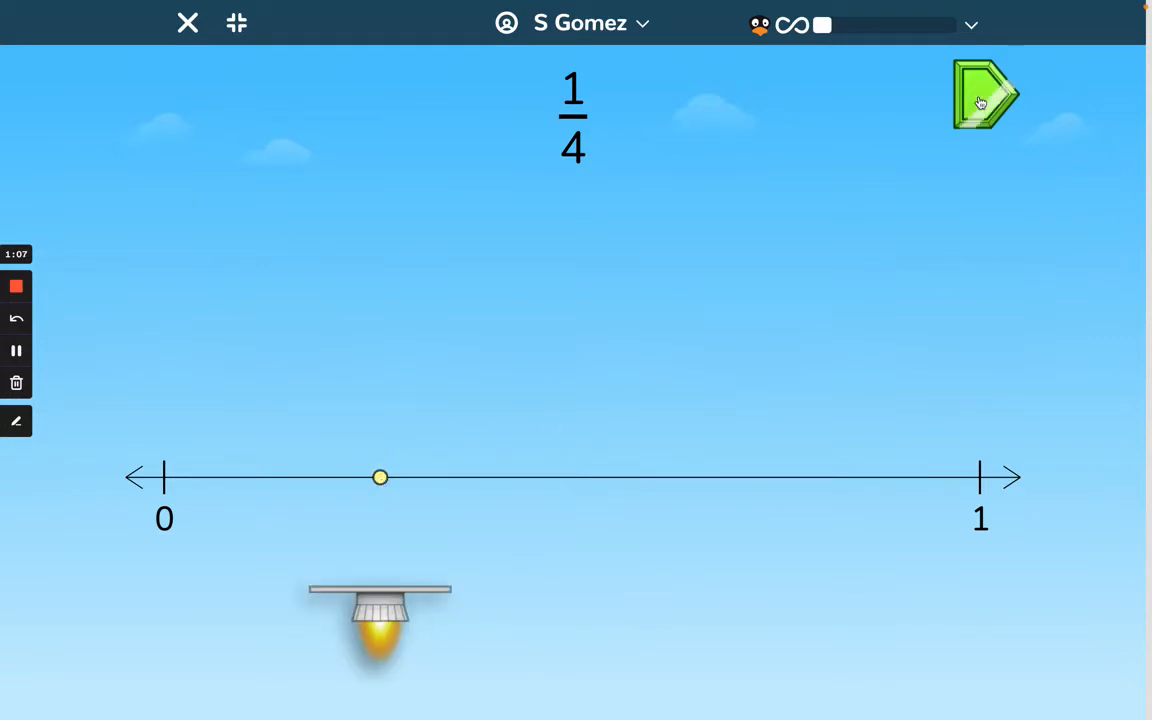
pyautogui.click(982, 96)
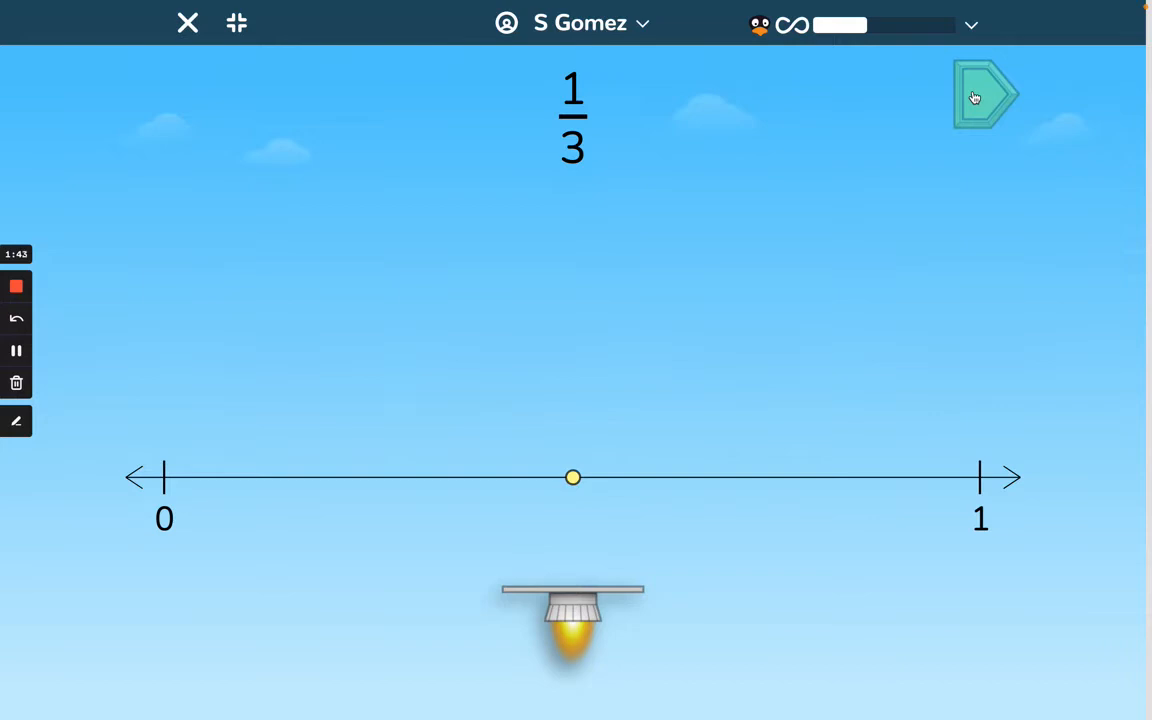
pyautogui.moveTo(198, 346)
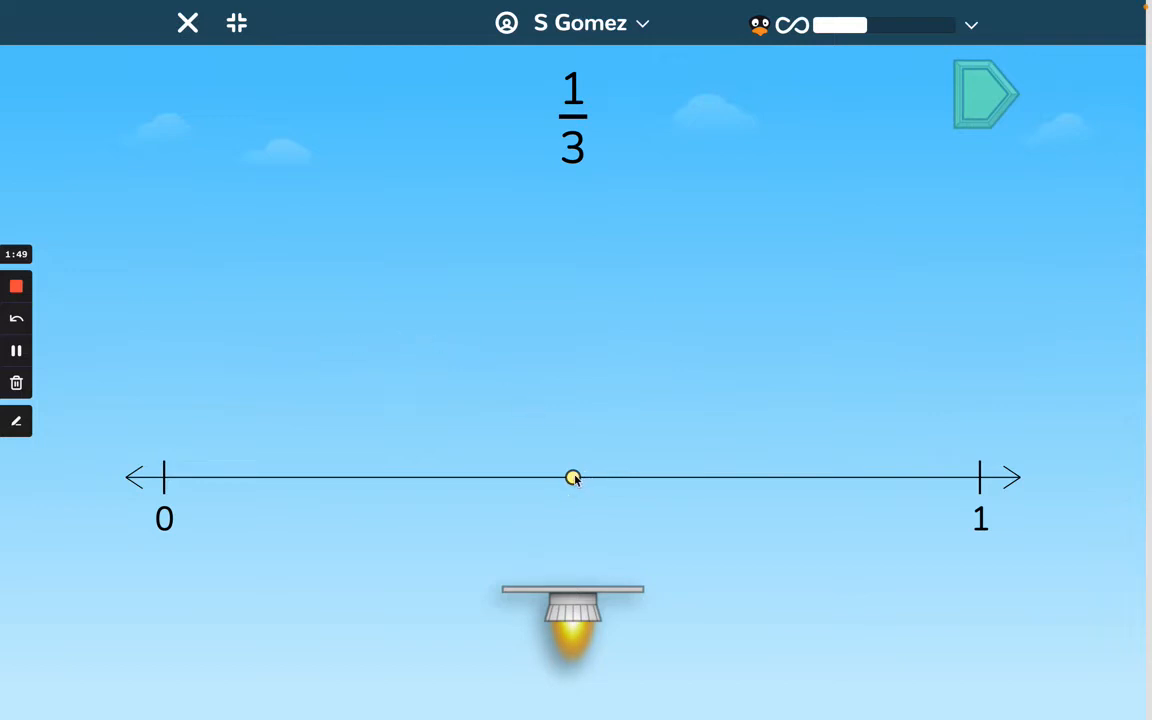
pyautogui.moveTo(764, 296)
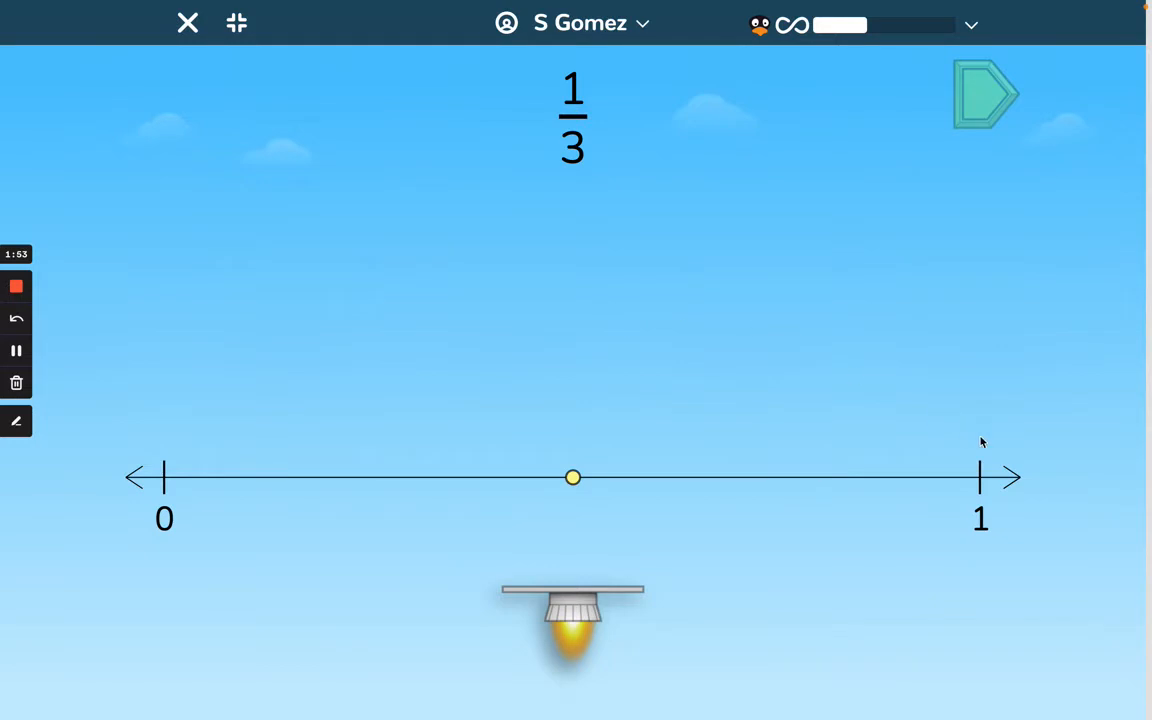
pyautogui.moveTo(572, 454)
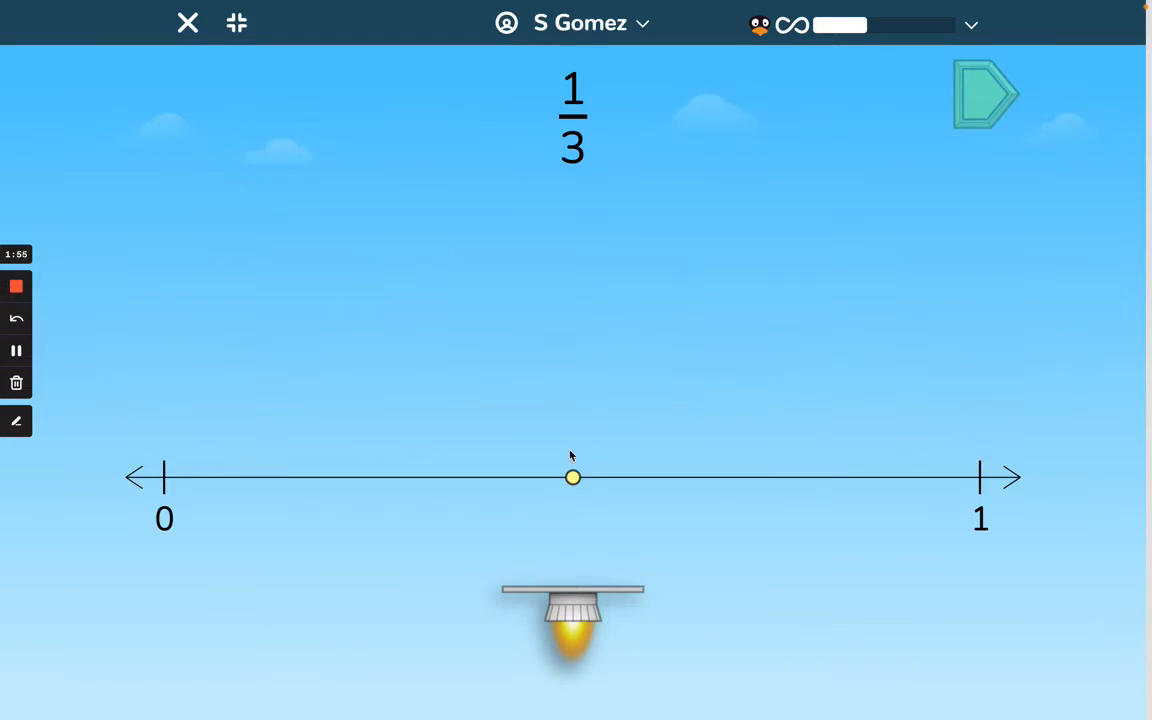
pyautogui.moveTo(814, 491)
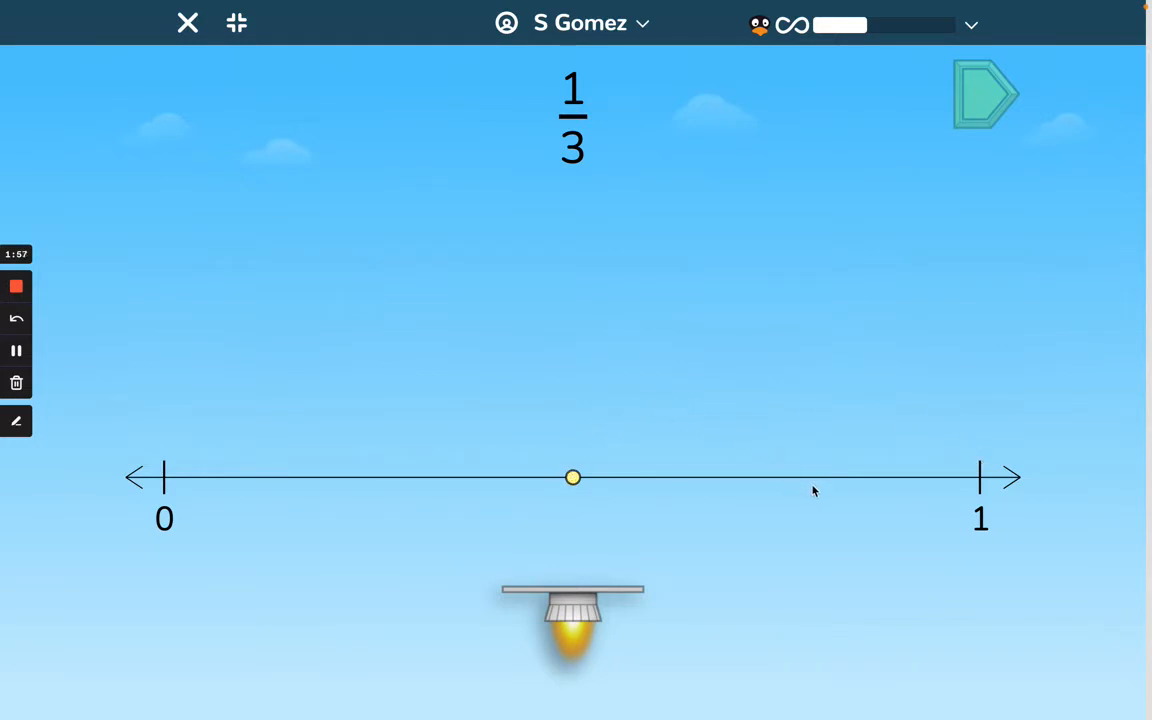
pyautogui.moveTo(547, 456)
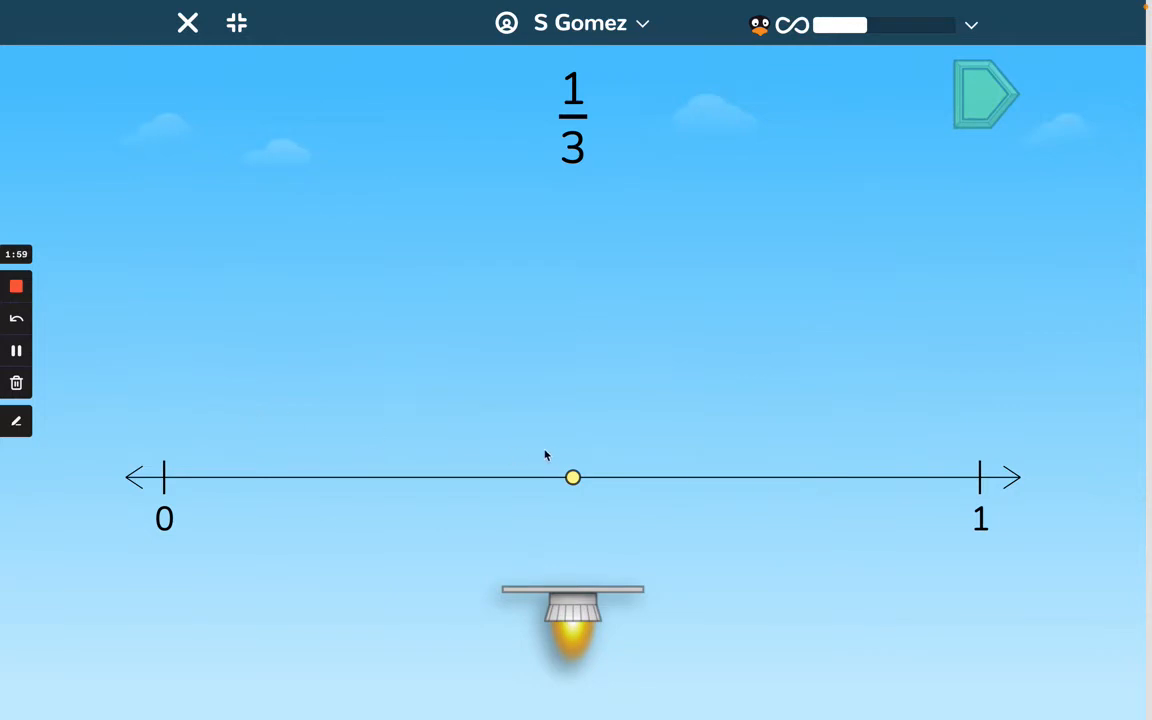
pyautogui.moveTo(690, 438)
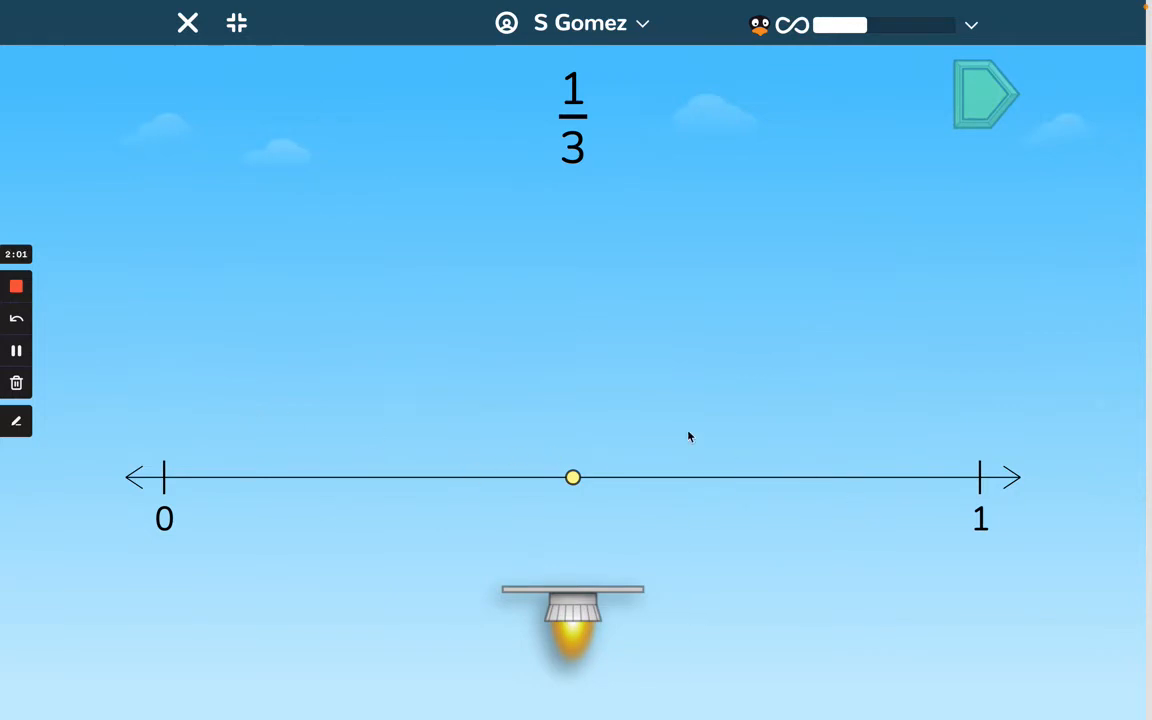
pyautogui.moveTo(567, 346)
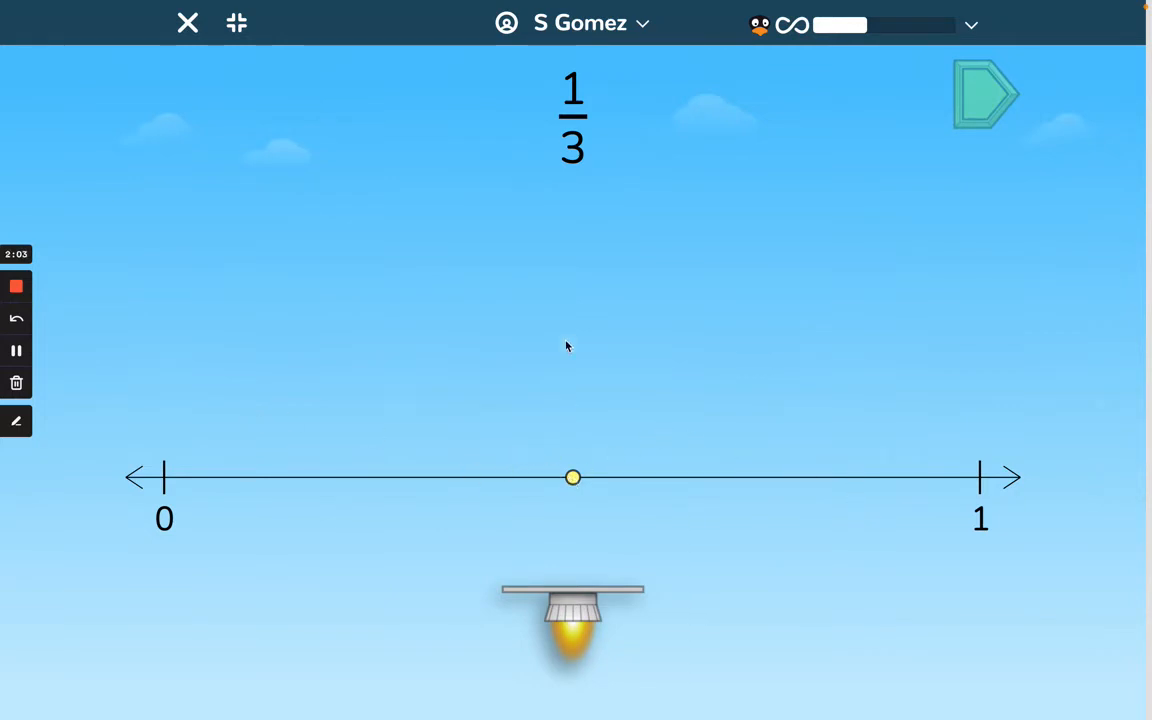
pyautogui.moveTo(307, 418)
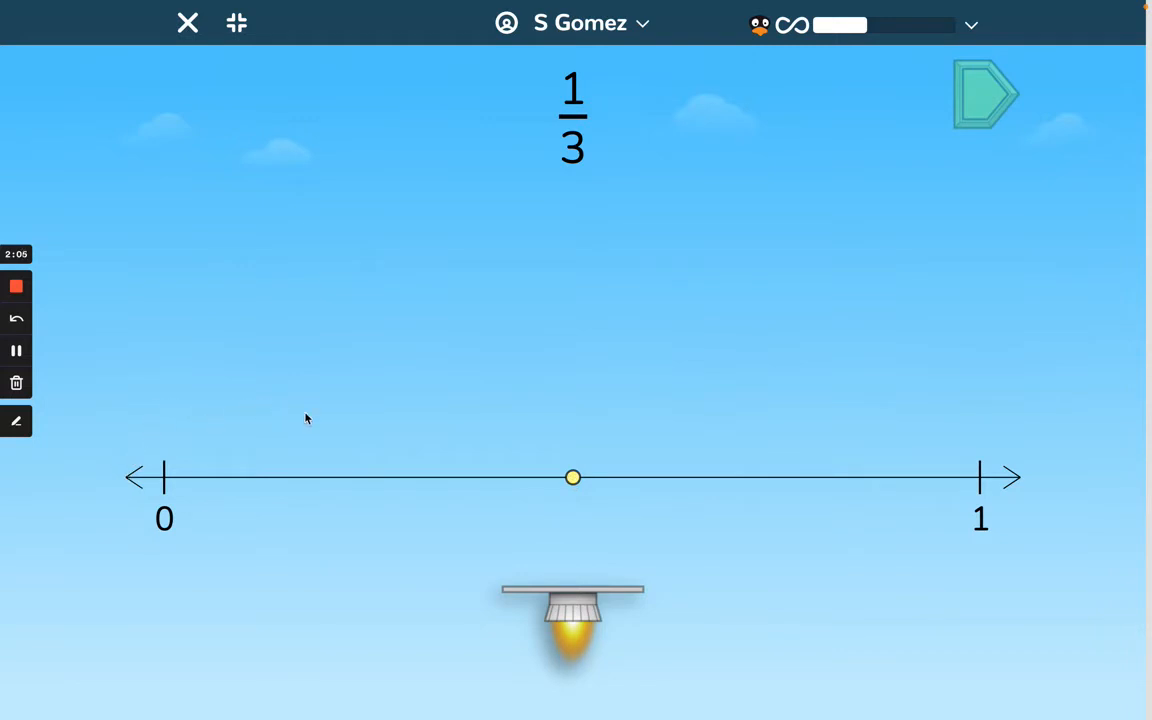
pyautogui.moveTo(458, 491)
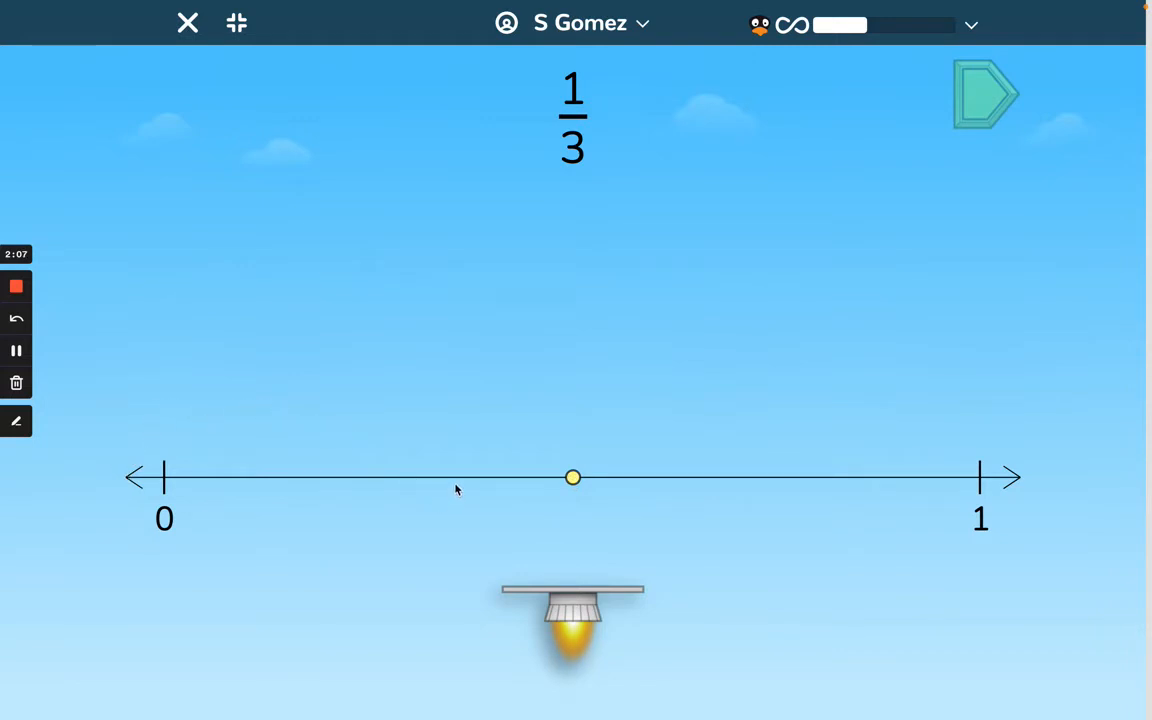
# Step: Move the yellow dot one third of the way along the number line for 1/3
pyautogui.moveTo(573, 477); pyautogui.dragTo(435, 477)
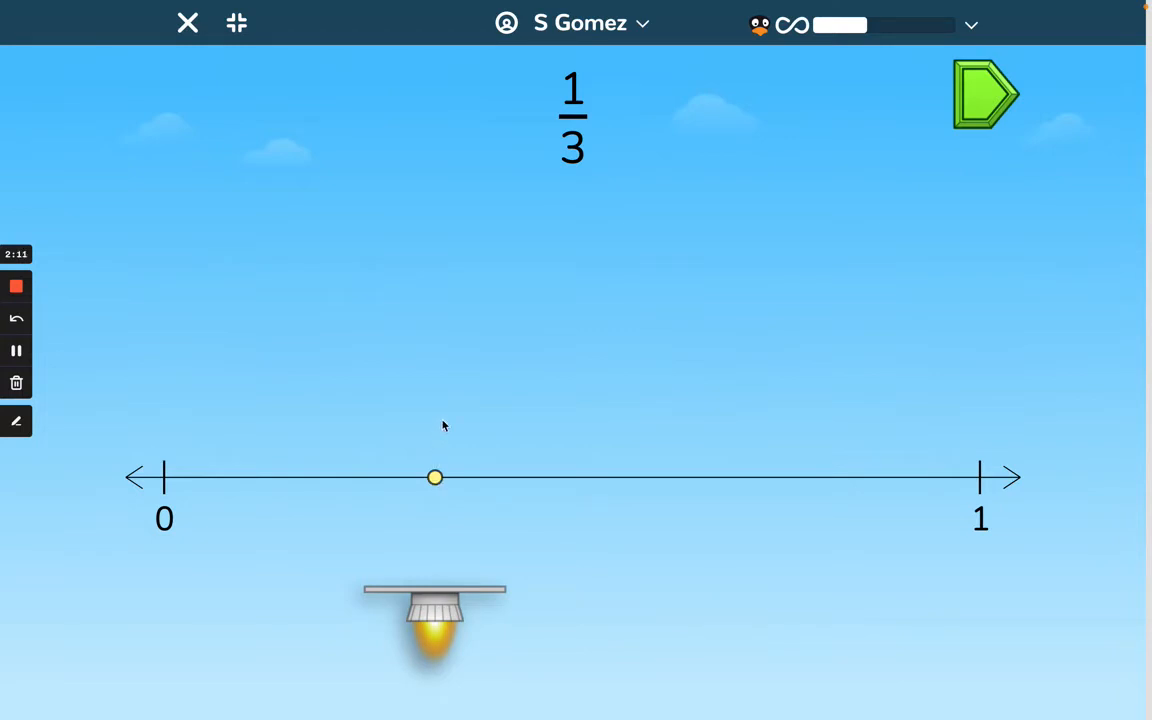
pyautogui.moveTo(746, 494)
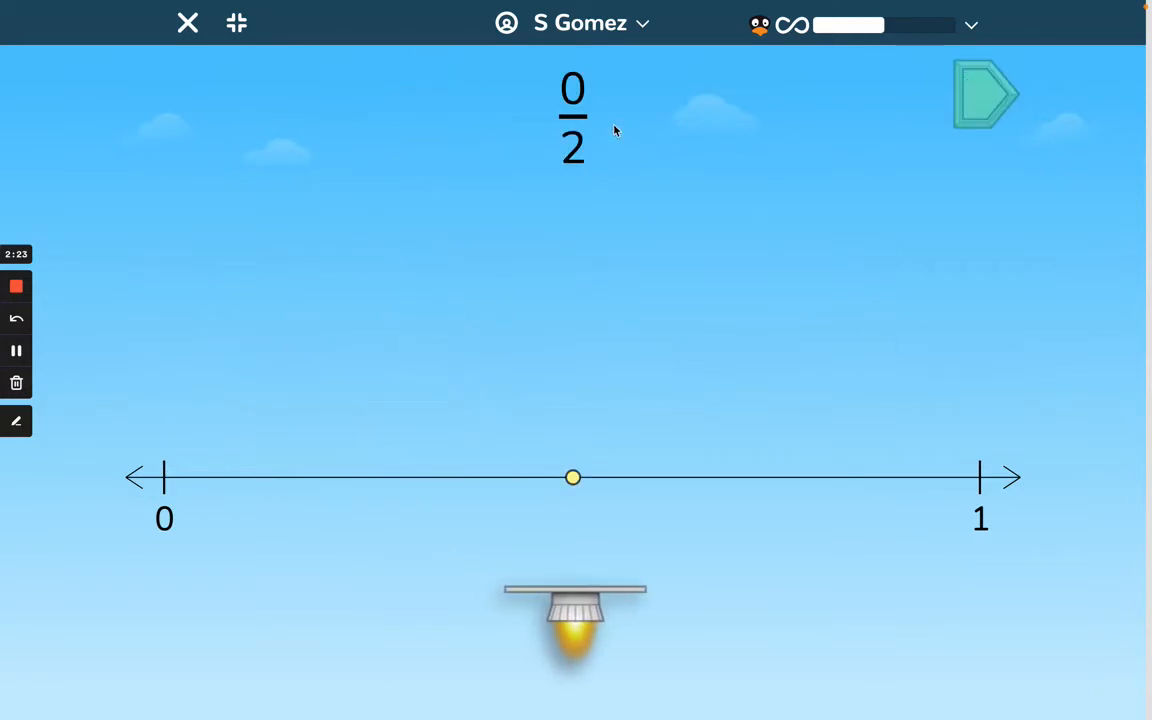
pyautogui.moveTo(630, 164)
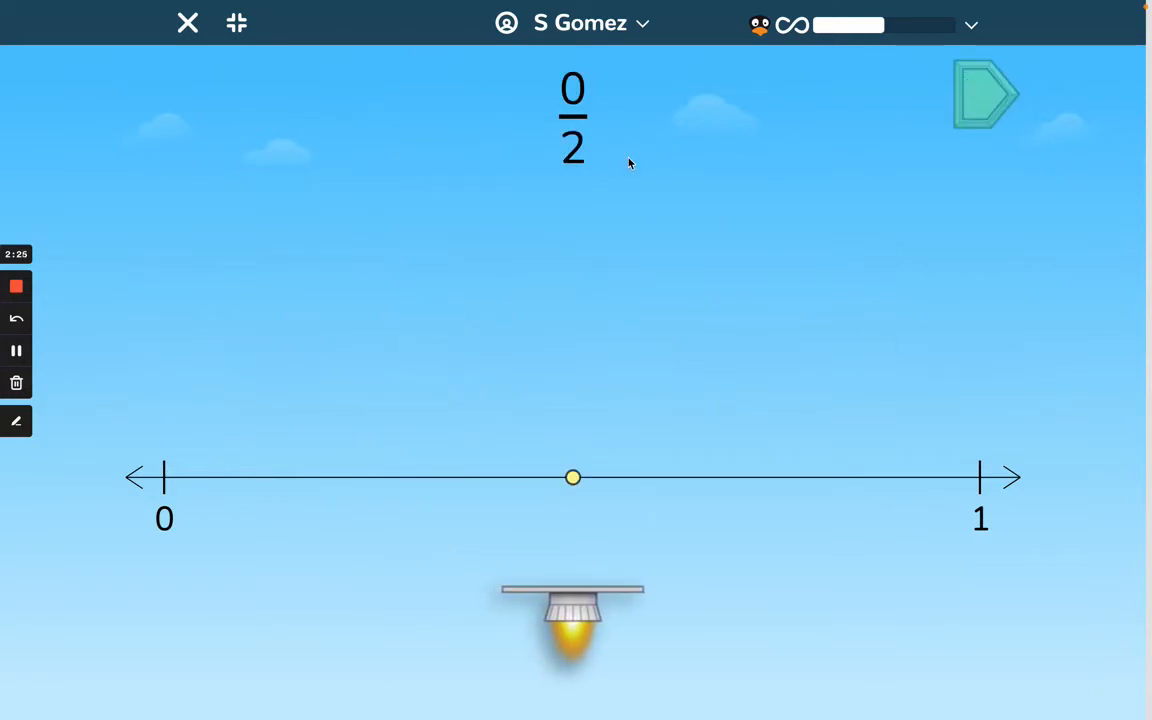
# Step: Place the dot on the 0 tick mark and submit the 0/2 estimate
pyautogui.moveTo(573, 477); pyautogui.dragTo(165, 477)
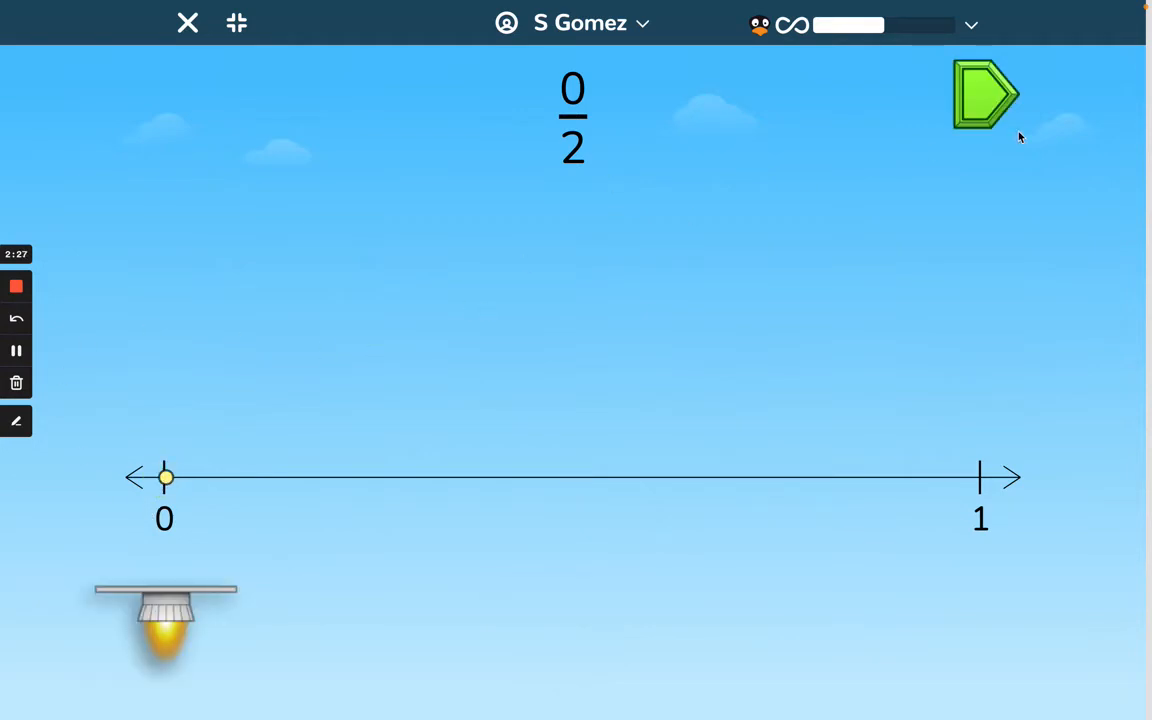
pyautogui.click(985, 94)
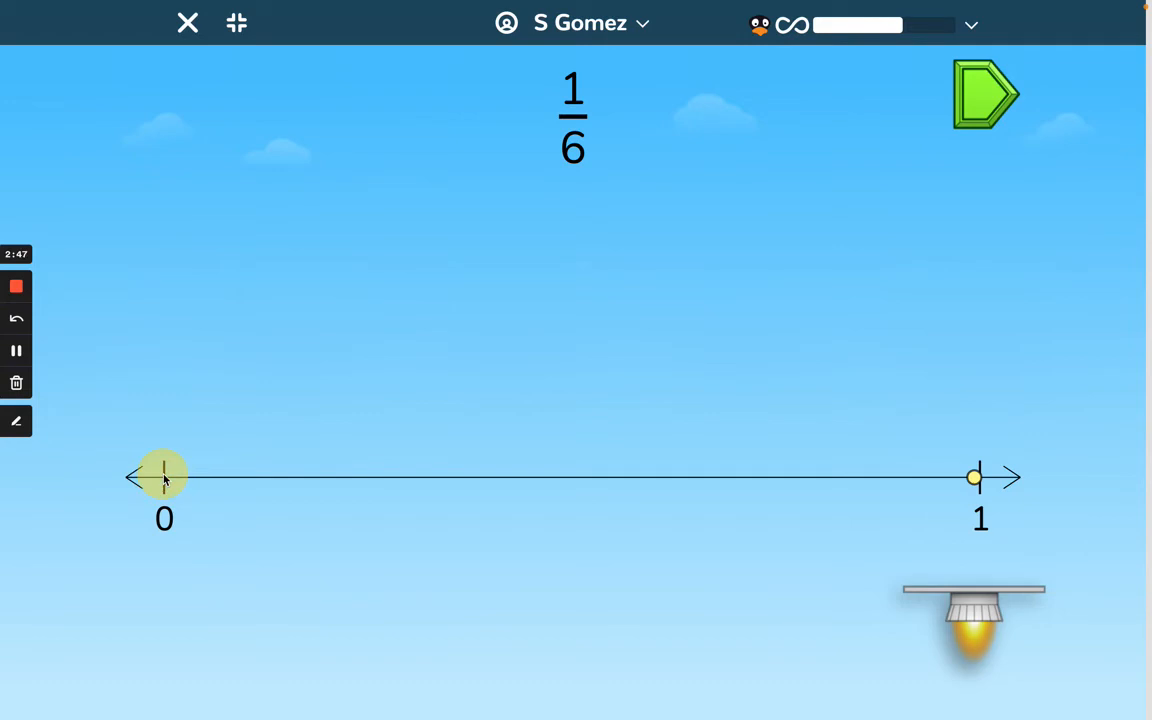
# Step: Move the dot from near 1 to one sixth along the number line
pyautogui.moveTo(975, 477); pyautogui.dragTo(292, 477)
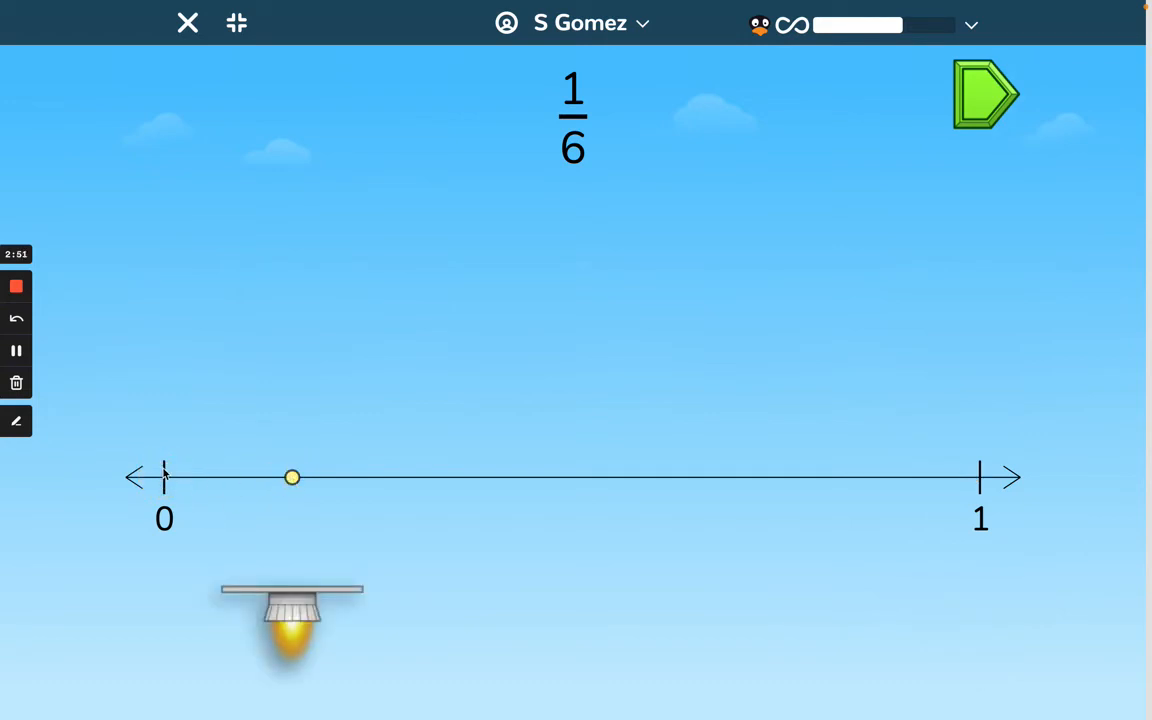
pyautogui.moveTo(331, 424)
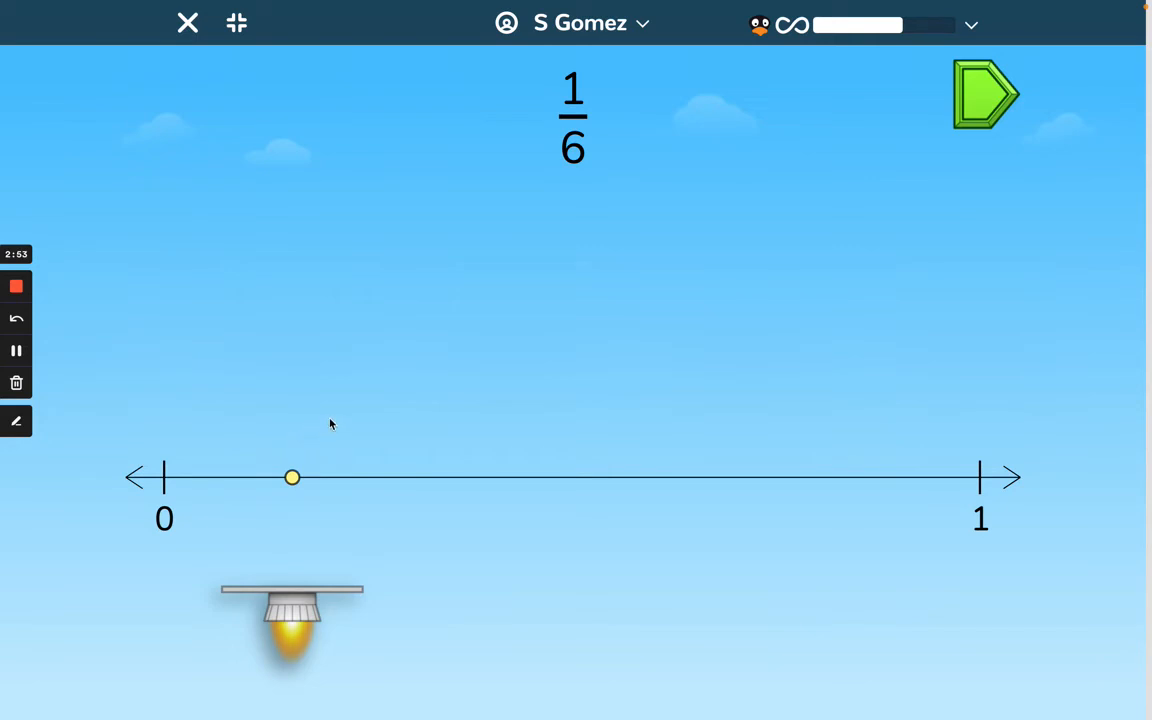
pyautogui.moveTo(581, 453)
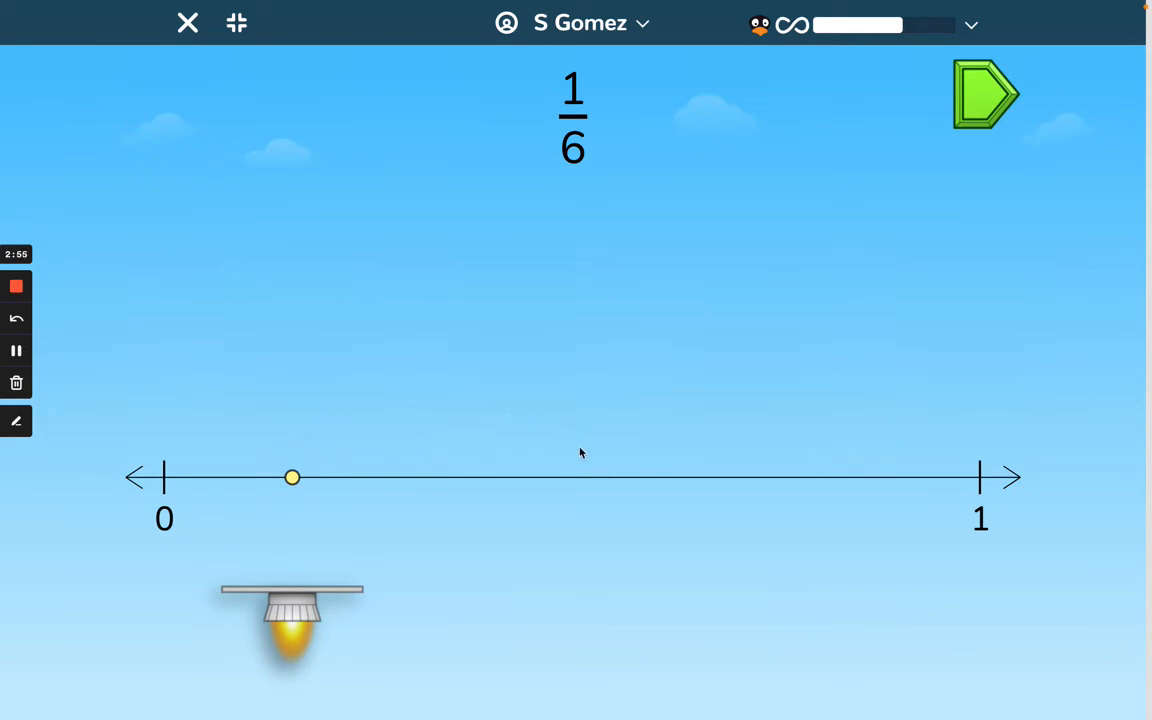
pyautogui.moveTo(832, 435)
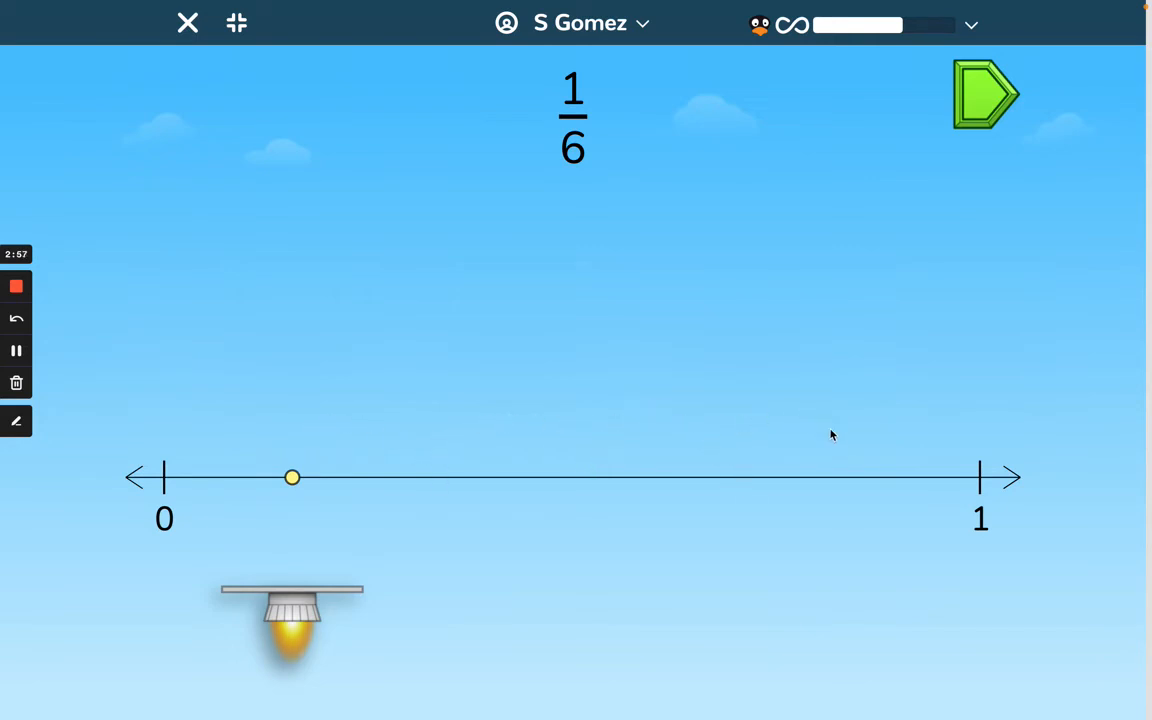
pyautogui.moveTo(962, 157)
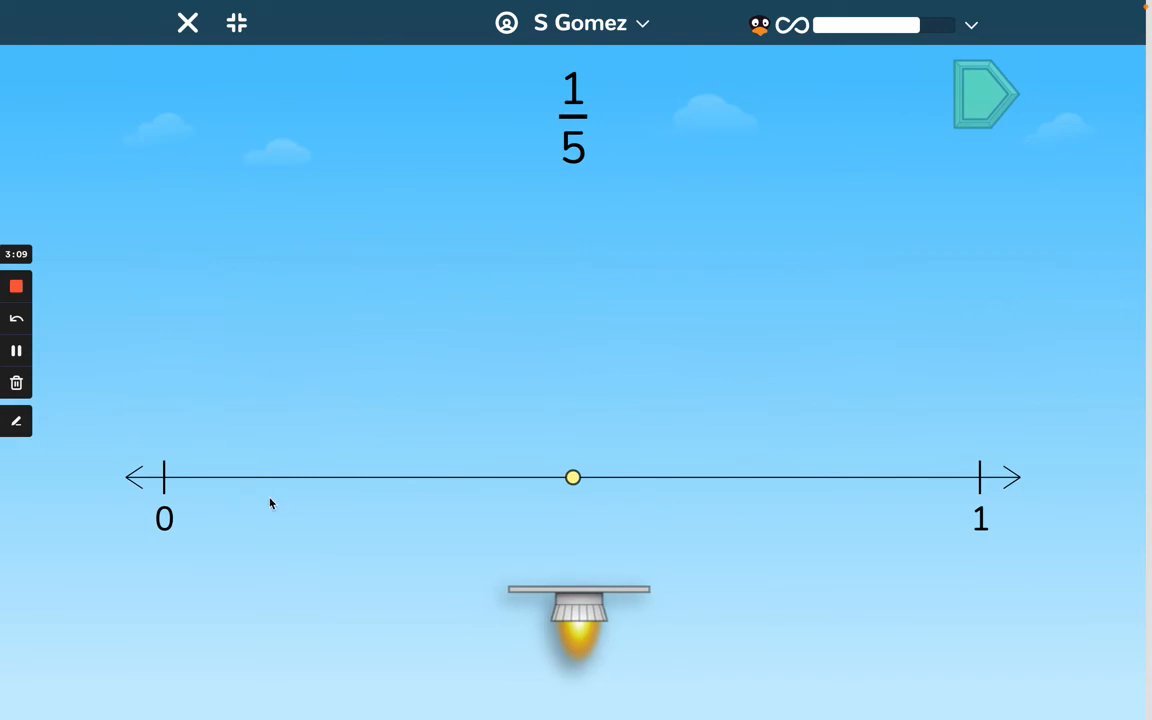
pyautogui.moveTo(698, 456)
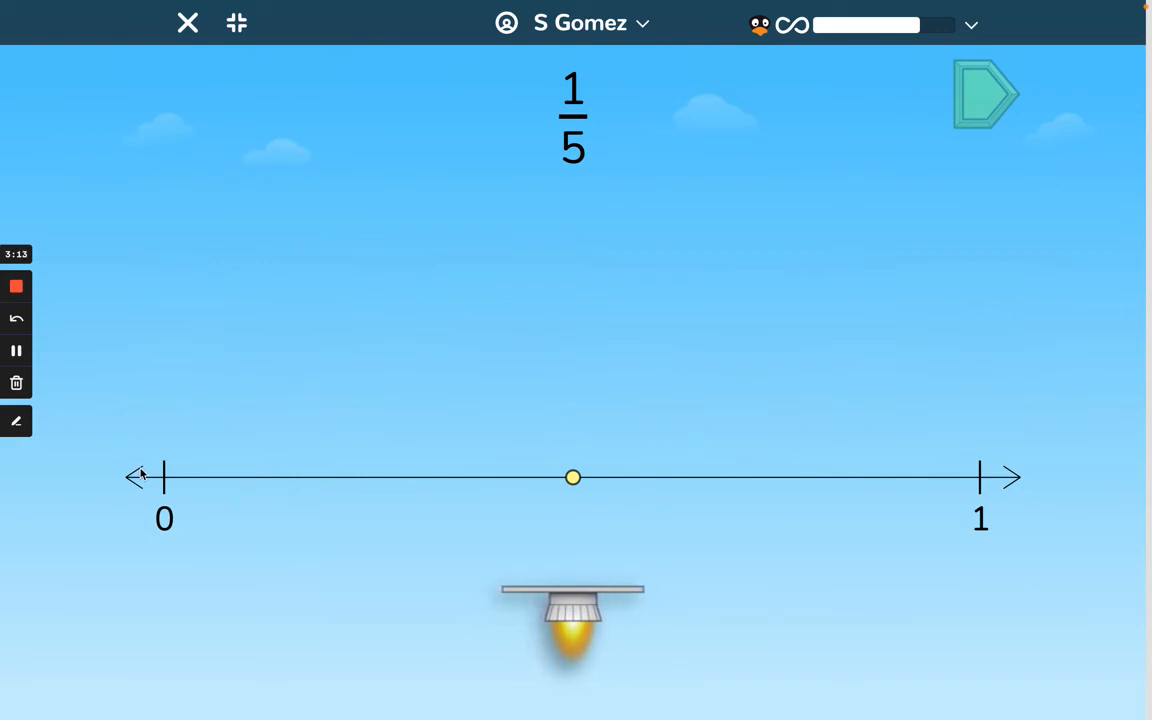
pyautogui.moveTo(249, 428)
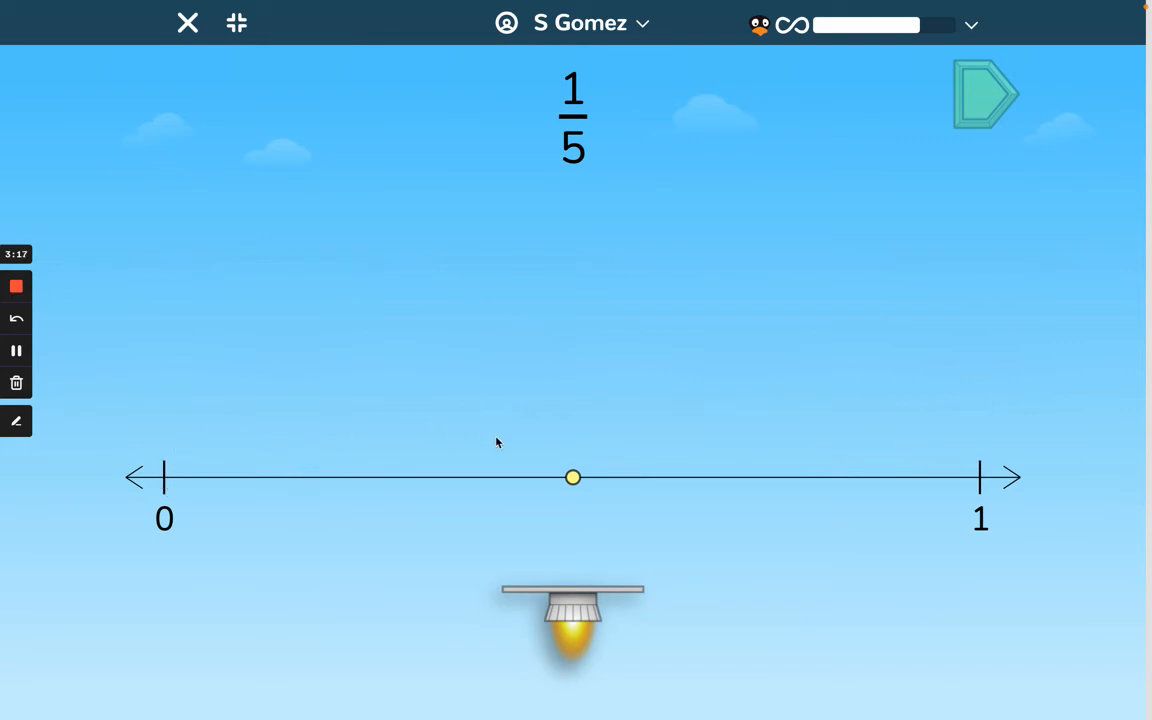
pyautogui.moveTo(654, 451)
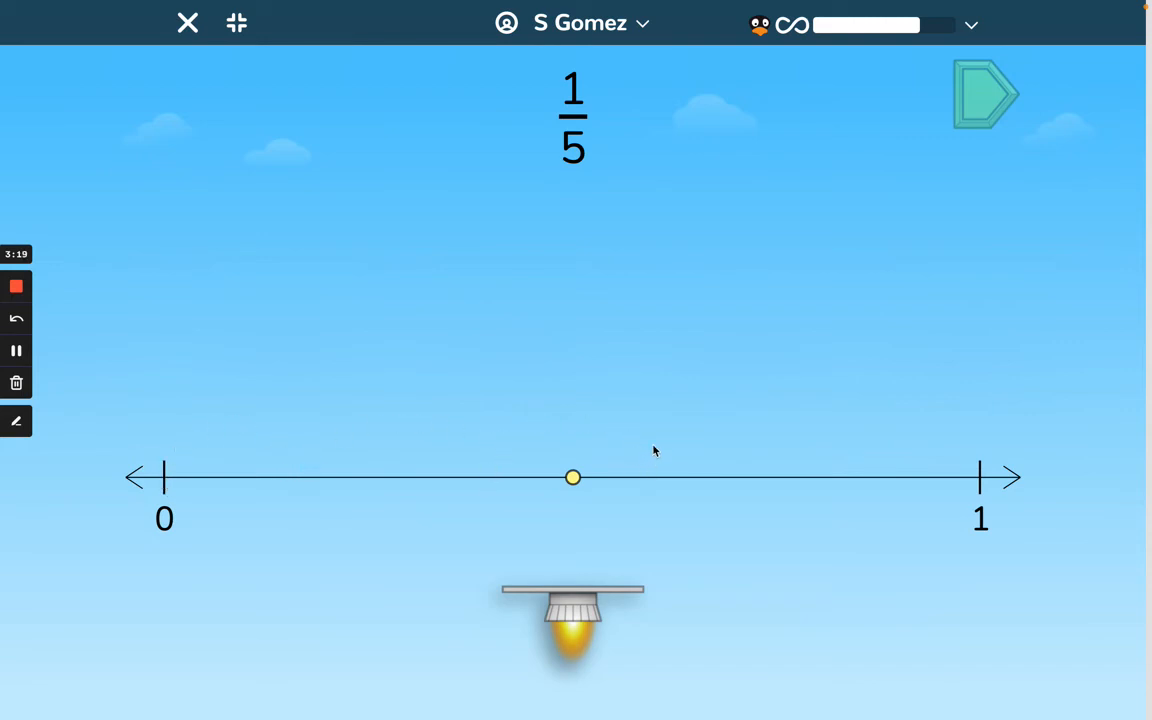
pyautogui.moveTo(957, 460)
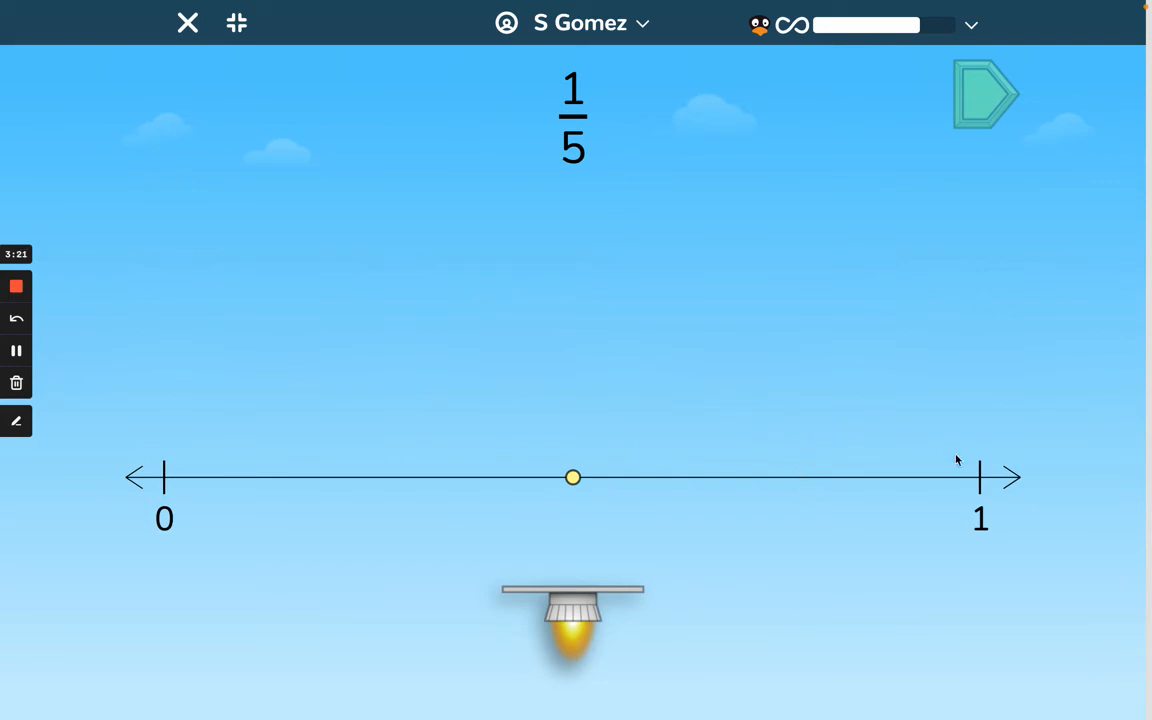
pyautogui.moveTo(210, 433)
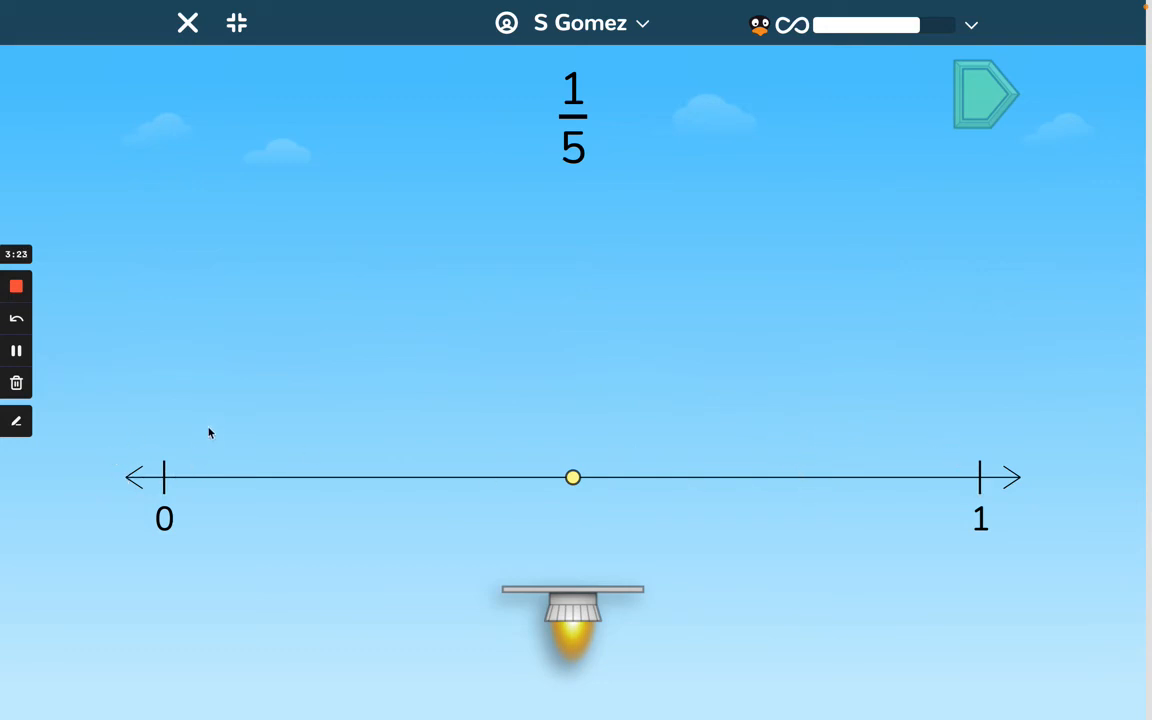
# Step: Move the dot to about one fifth along the number line for 1/5
pyautogui.moveTo(573, 477); pyautogui.dragTo(277, 477)
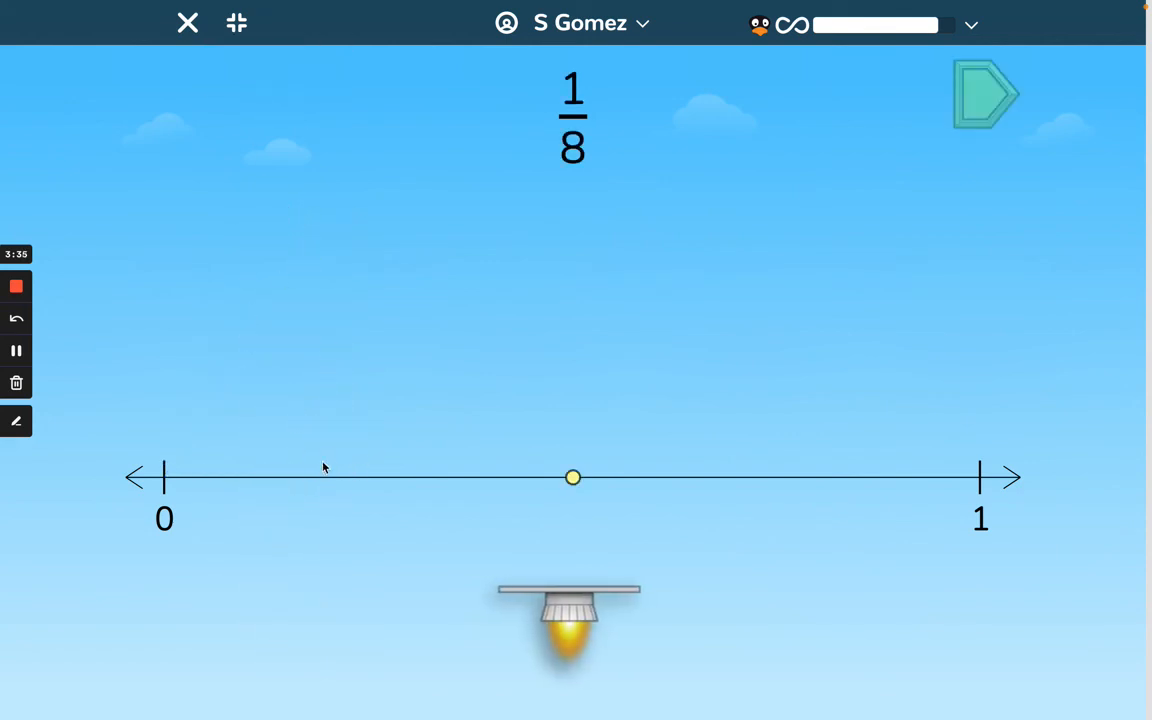
pyautogui.moveTo(265, 480)
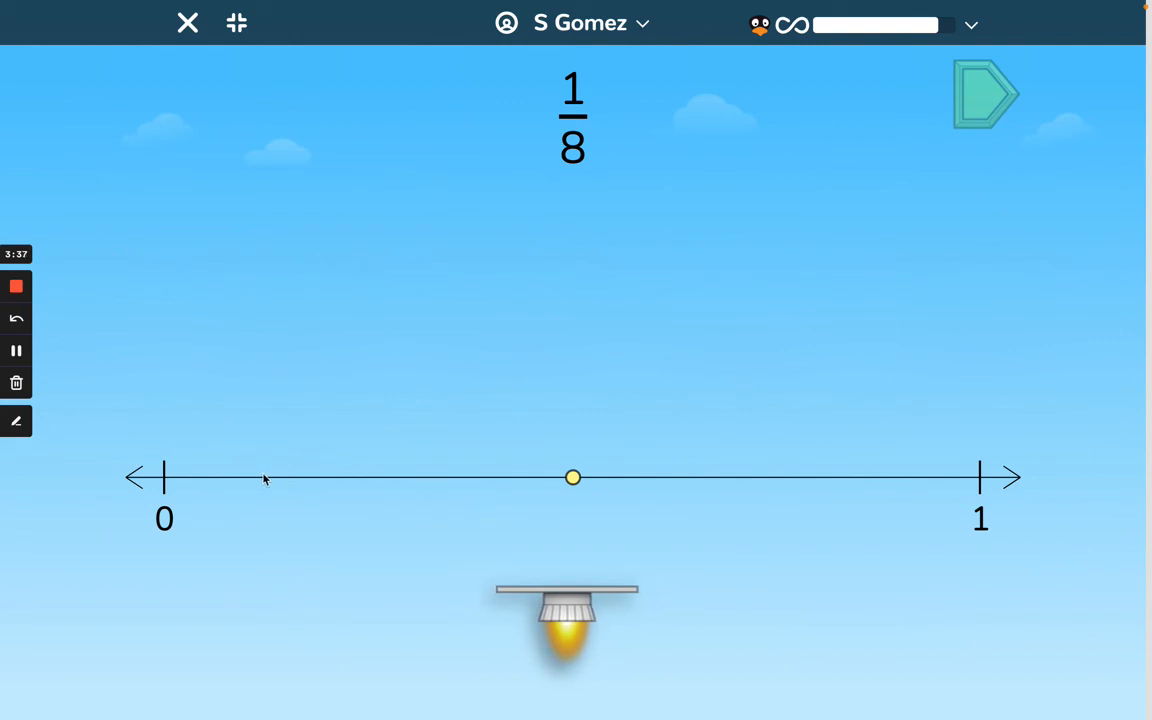
# Step: Place the dot one eighth from 0 and submit the 1/8 estimate
pyautogui.moveTo(573, 477); pyautogui.dragTo(312, 477)
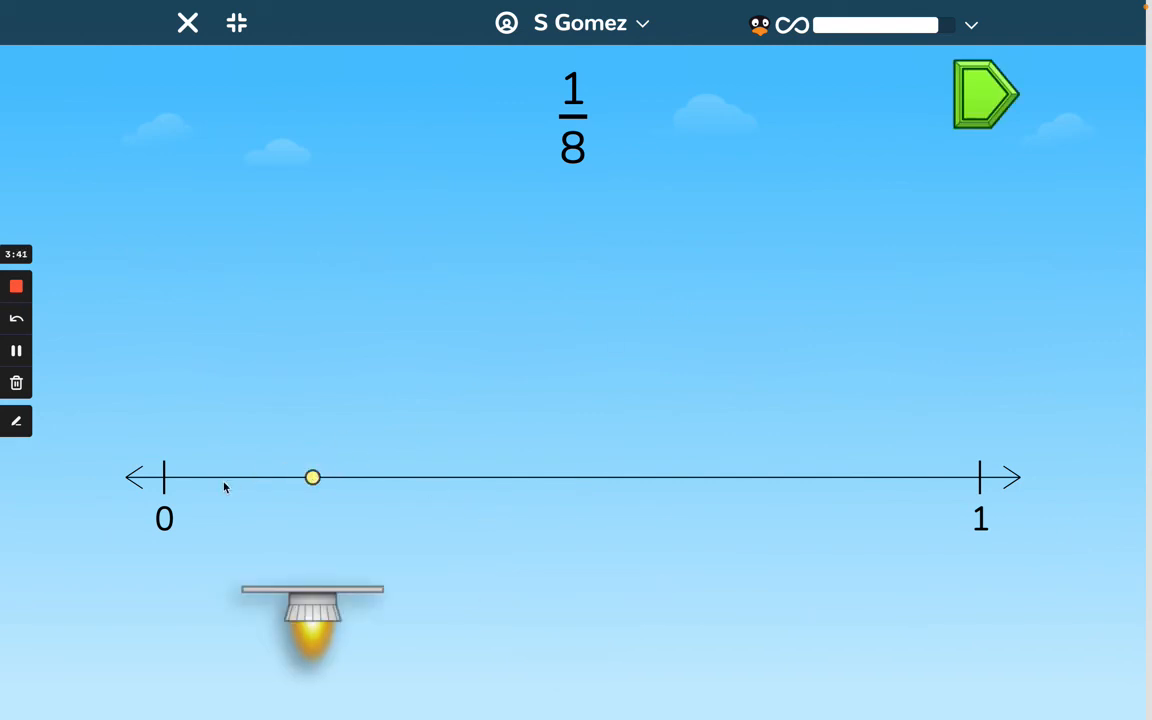
pyautogui.moveTo(313, 477); pyautogui.dragTo(255, 477)
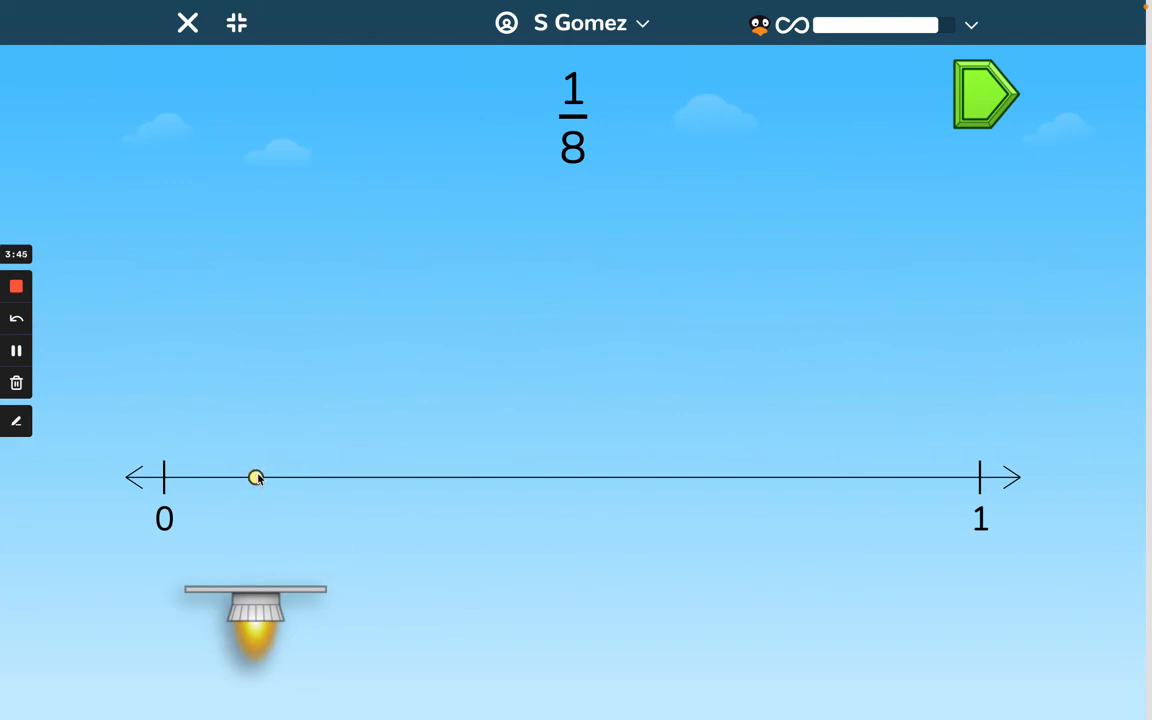
pyautogui.moveTo(379, 485)
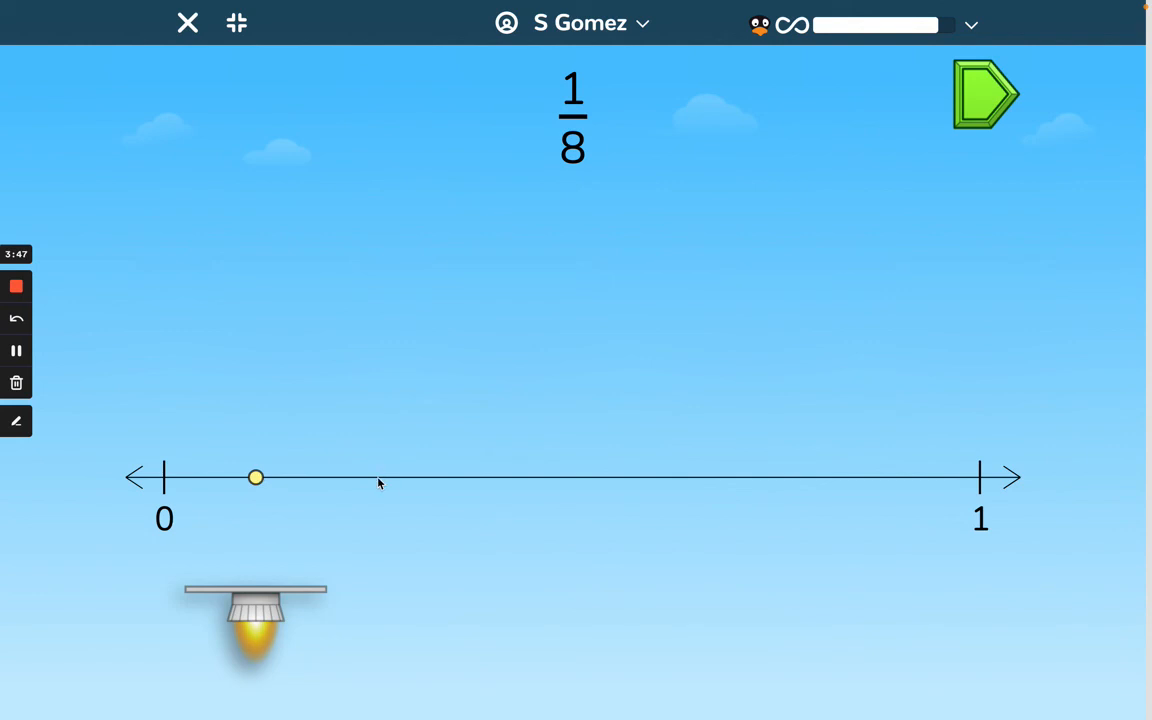
pyautogui.moveTo(458, 477)
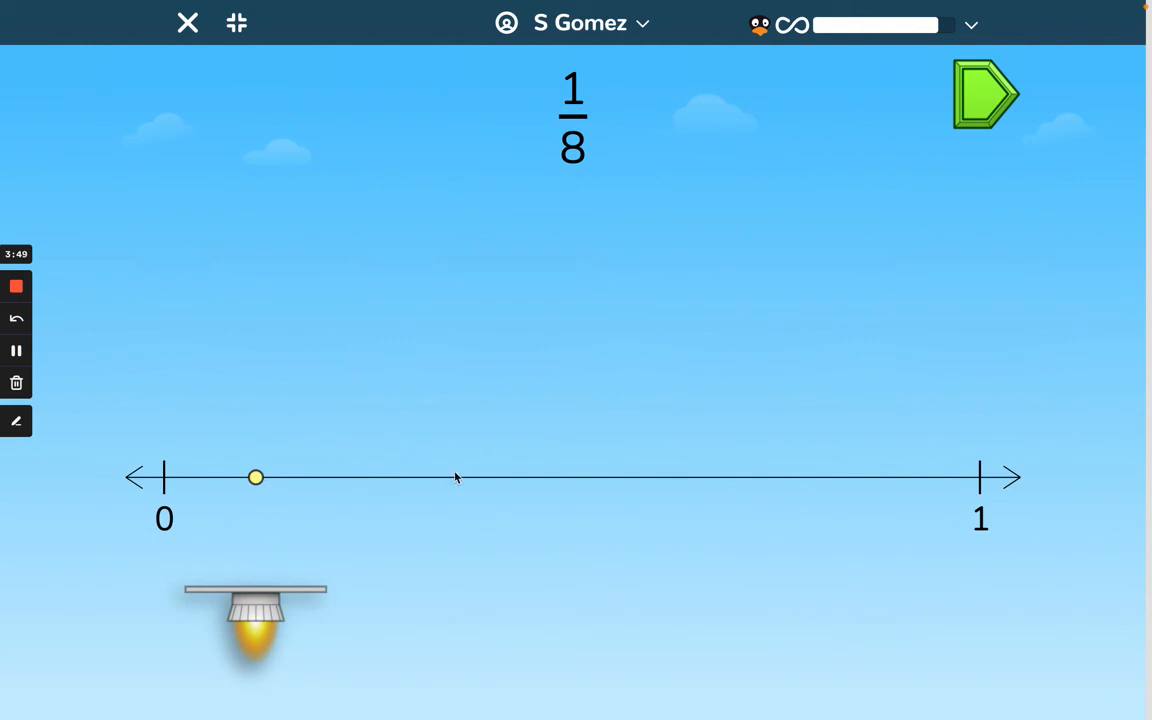
pyautogui.moveTo(606, 442)
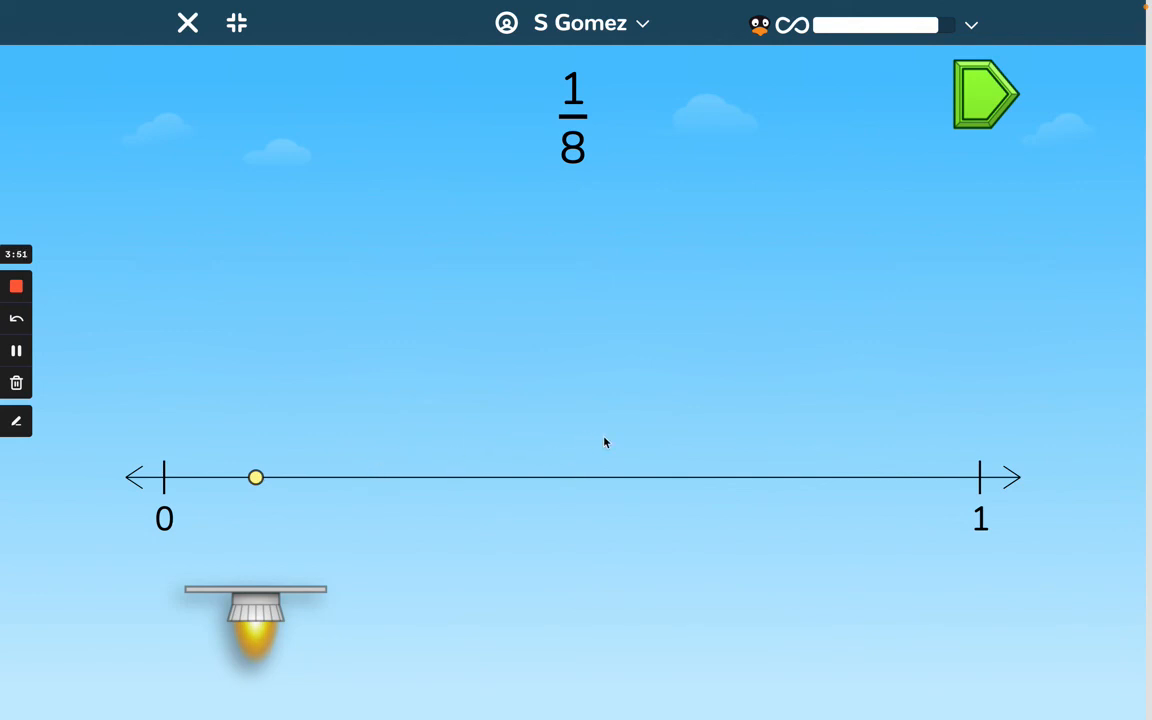
pyautogui.moveTo(810, 450)
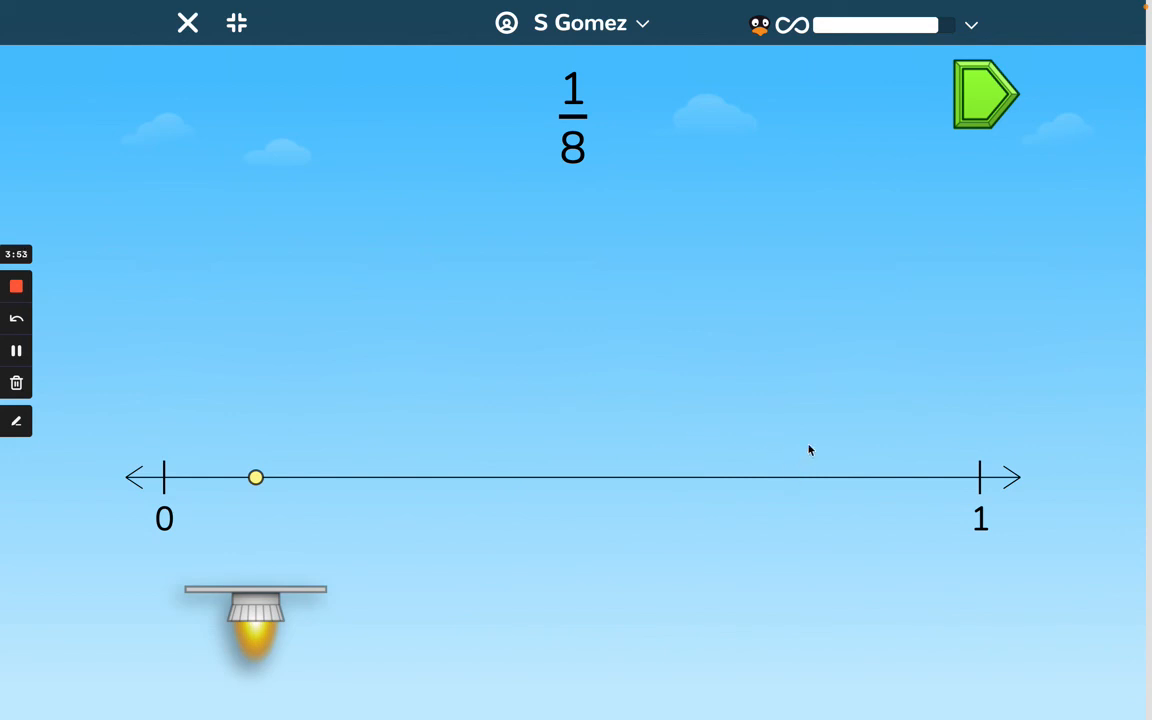
pyautogui.moveTo(967, 140)
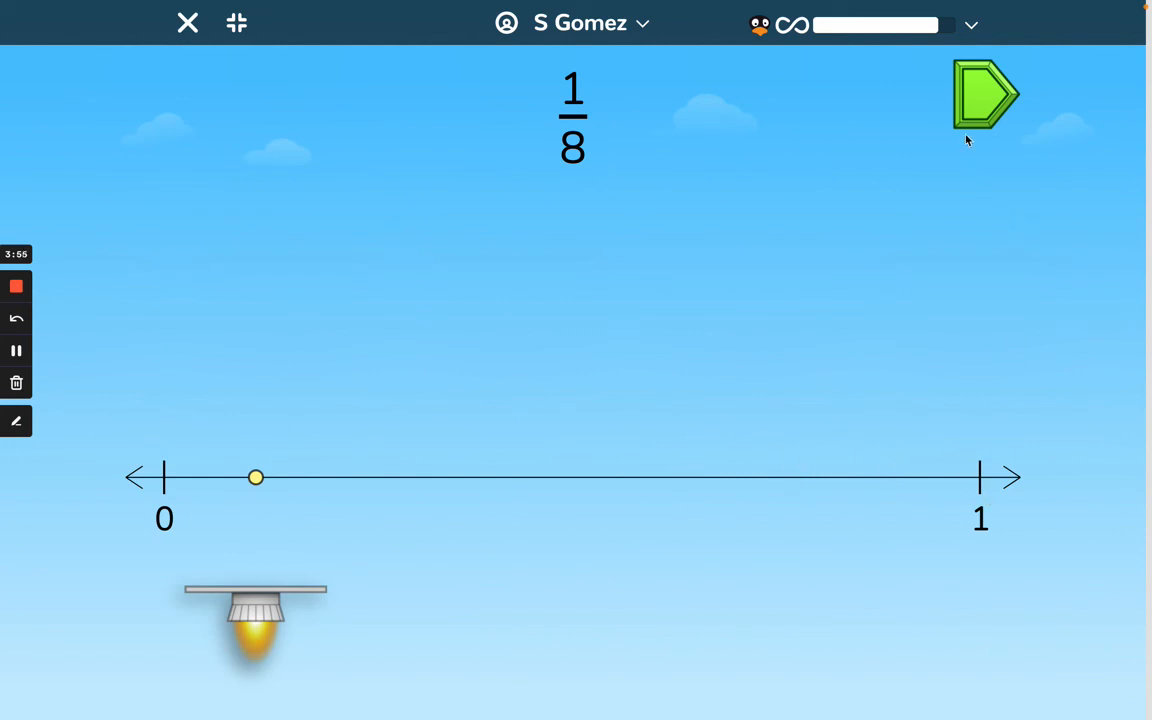
pyautogui.click(985, 95)
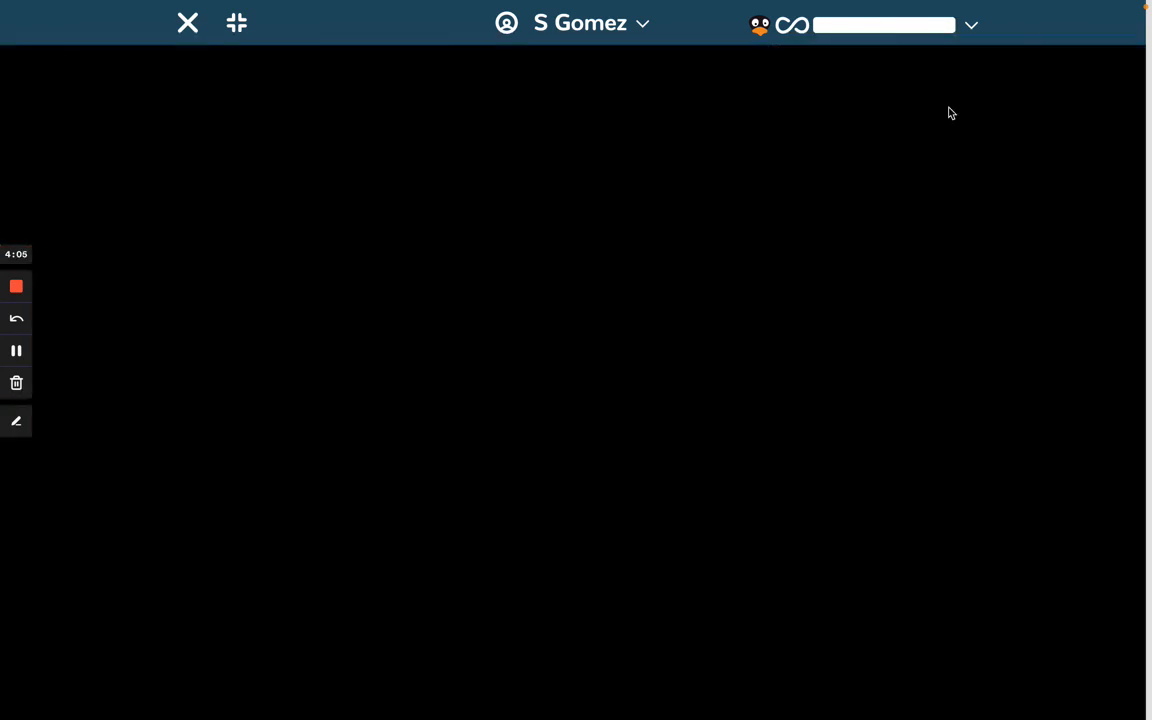
pyautogui.moveTo(114, 247)
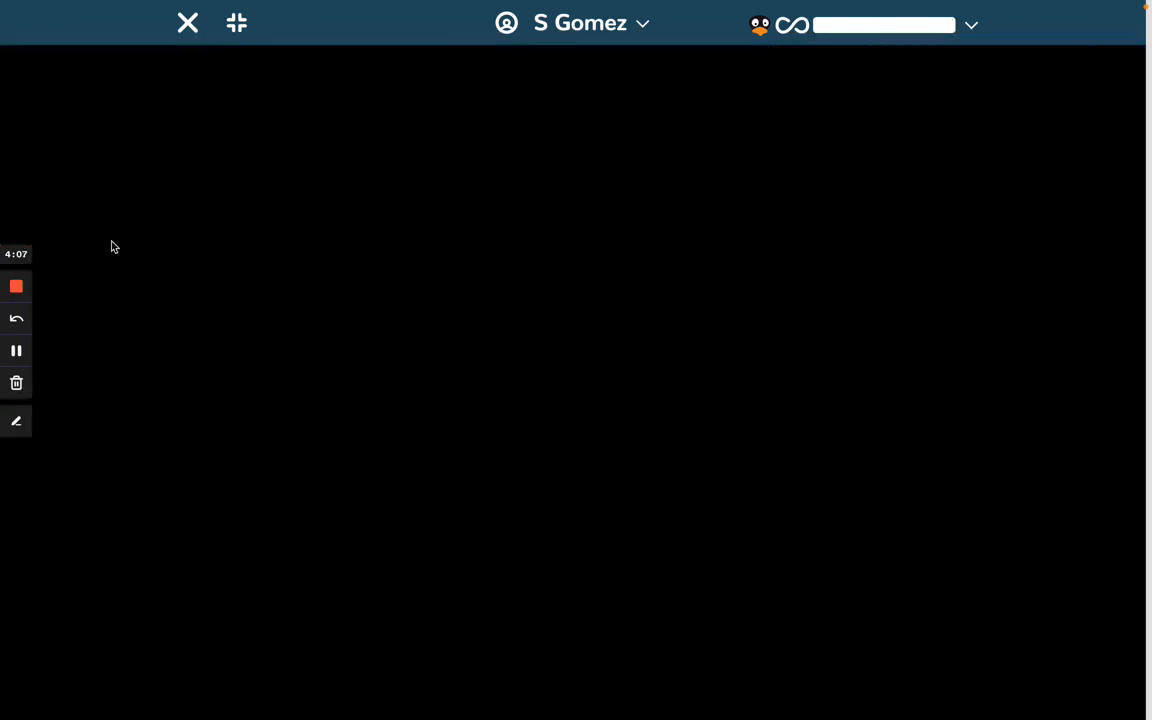